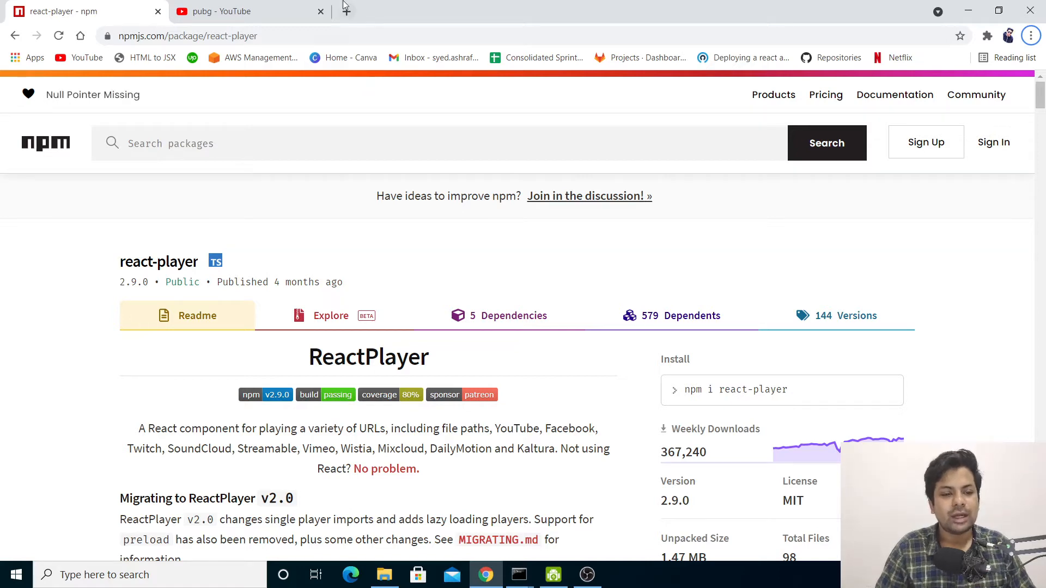
mouse_move(391, 275)
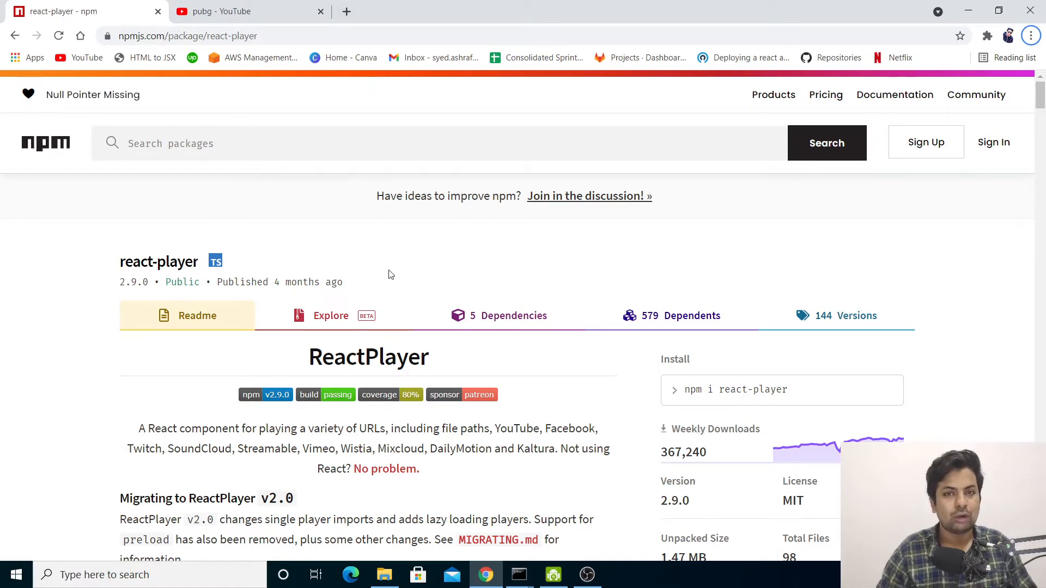
mouse_move(432, 371)
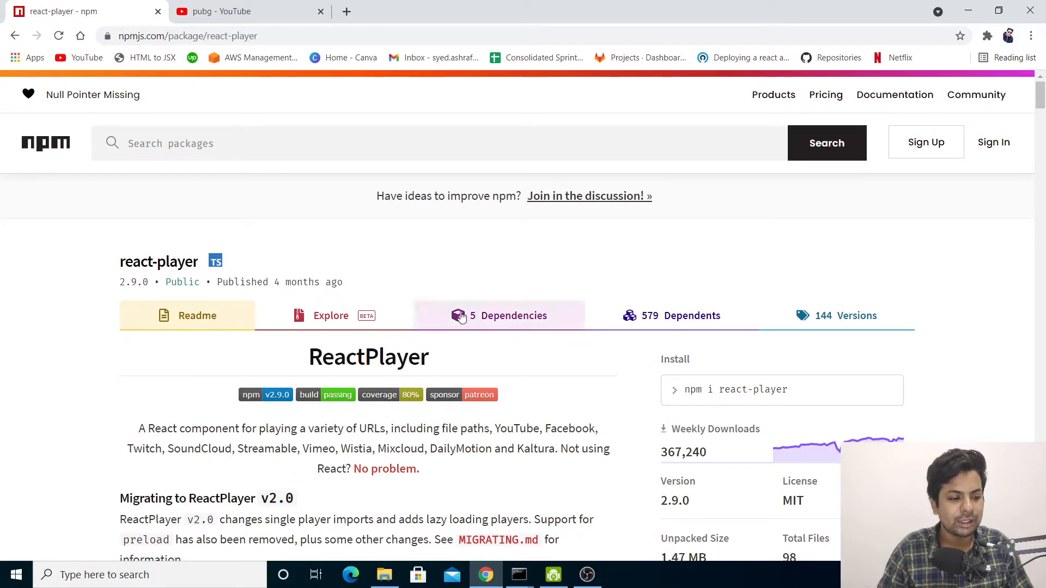
mouse_move(705, 425)
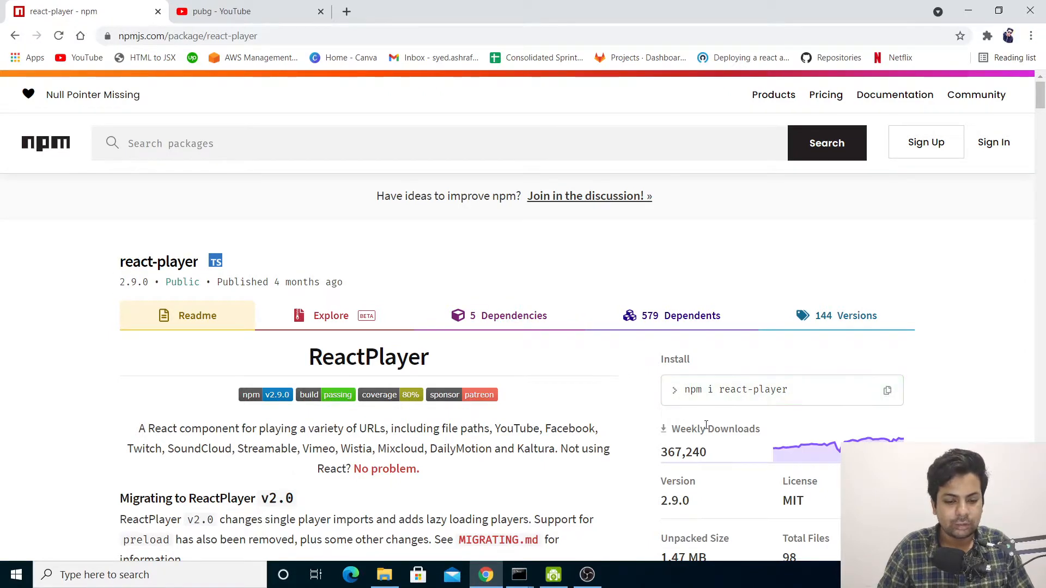
Install react-player with npm i react-player, then start the dev server with npm start.
click(384, 575)
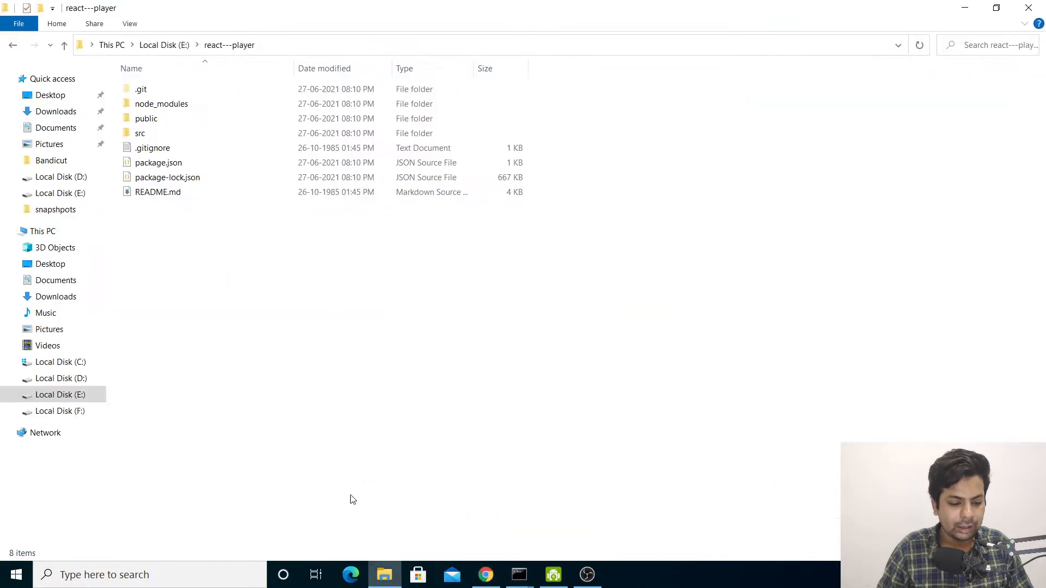
mouse_move(510, 479)
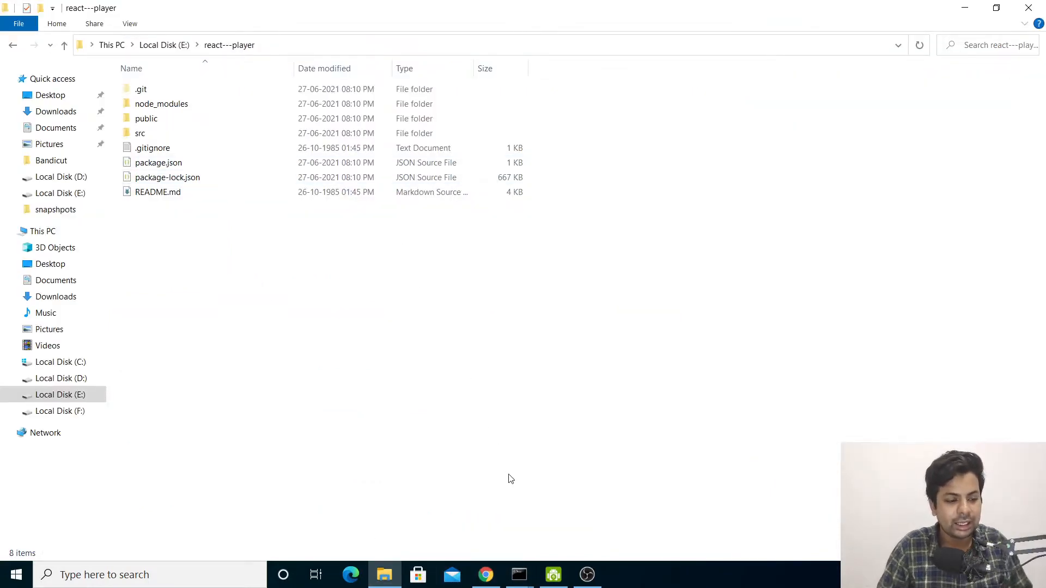
click(519, 575)
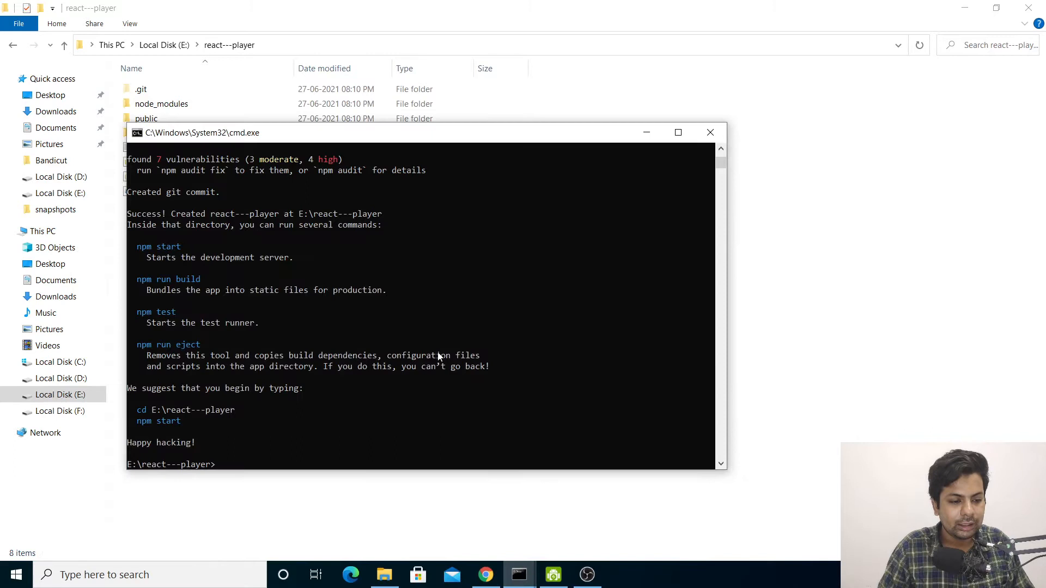
mouse_move(366, 407)
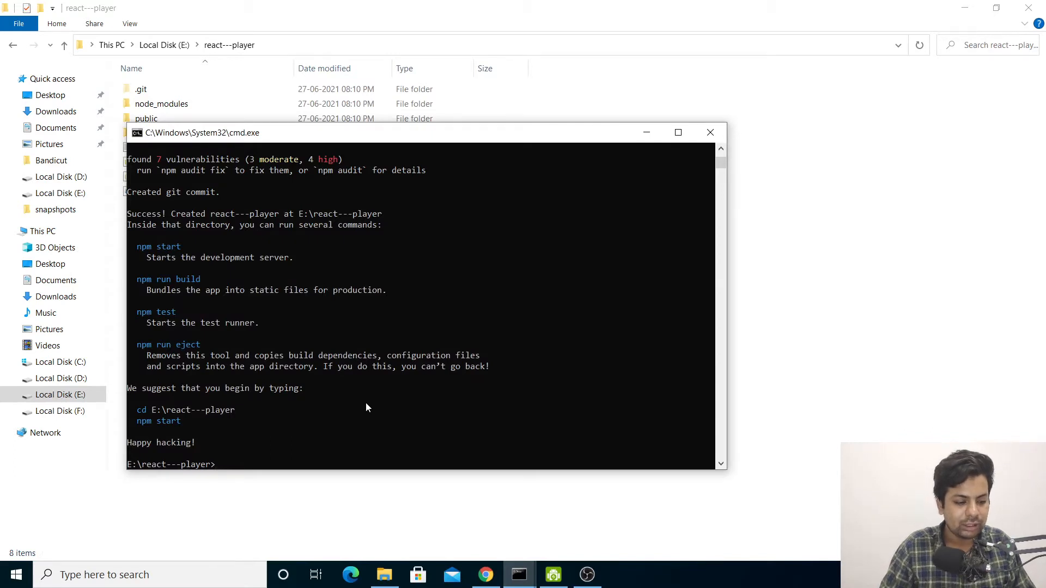
text(E:\\snapshpots\\video.mp)
text(npm)
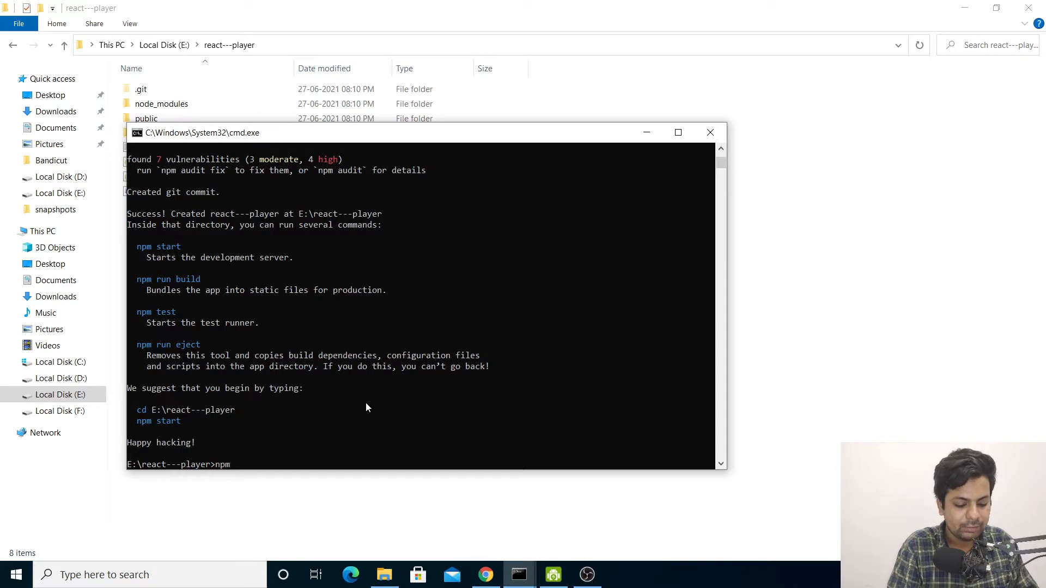
text(i react-)
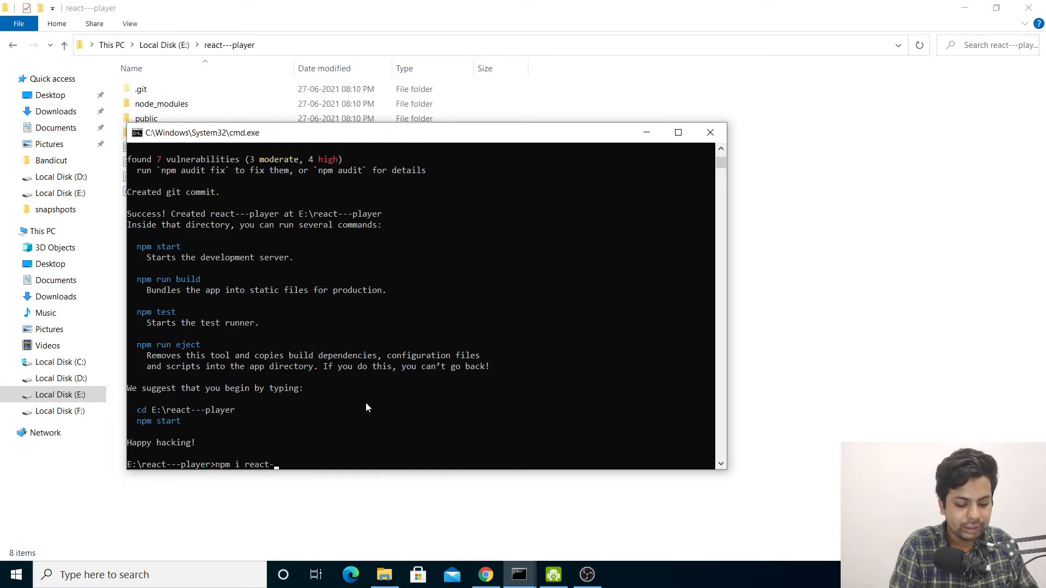
text(player)
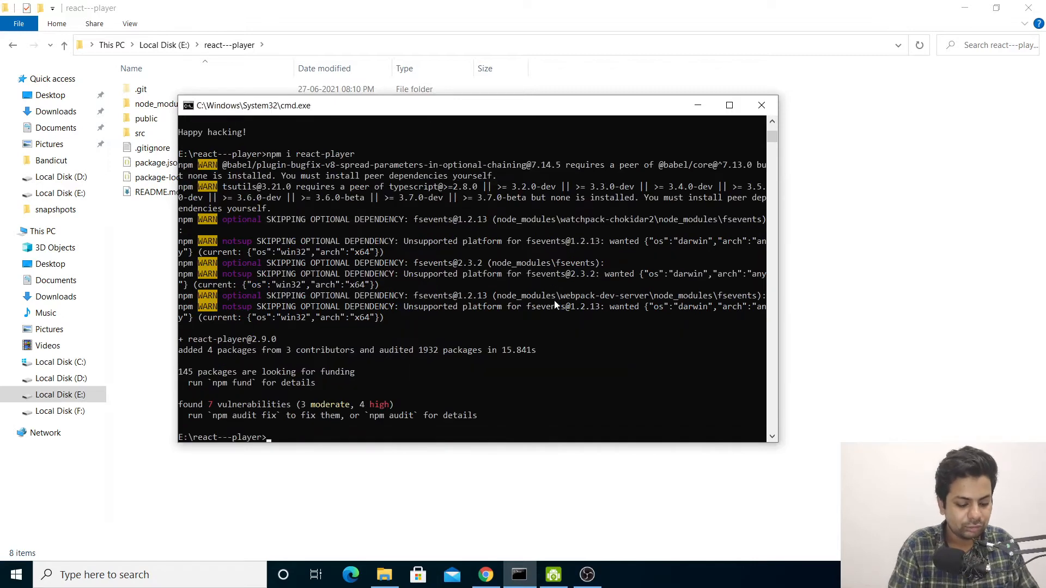
text(npm start)
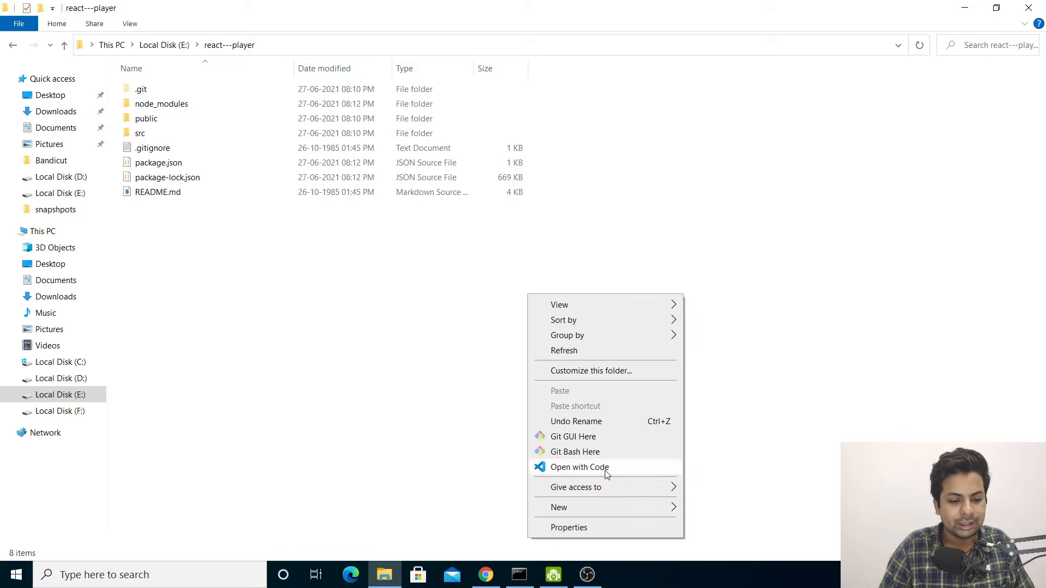
Open the react---player project folder in VS Code with App.js showing.
click(578, 467)
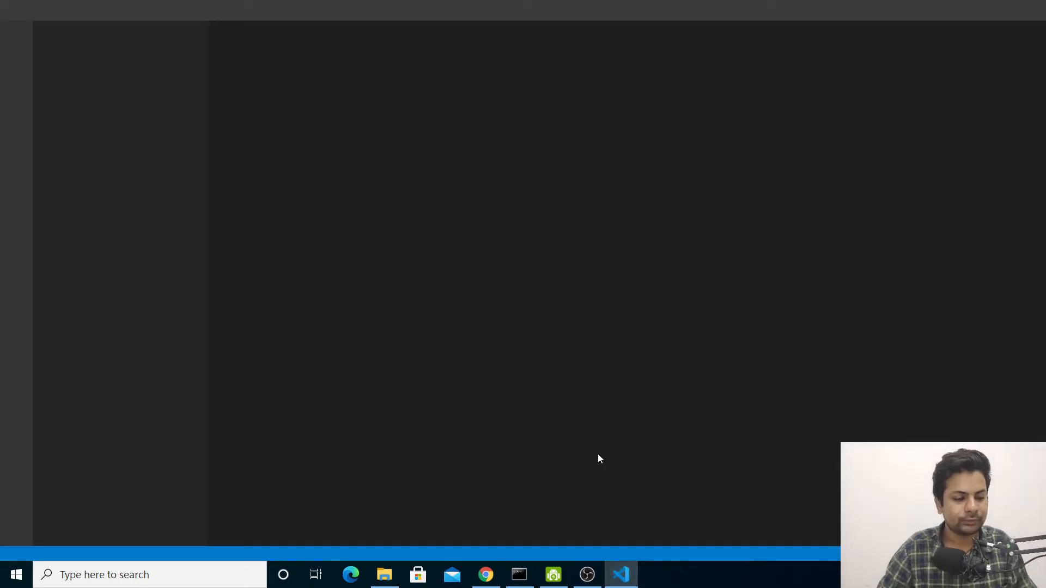
click(620, 574)
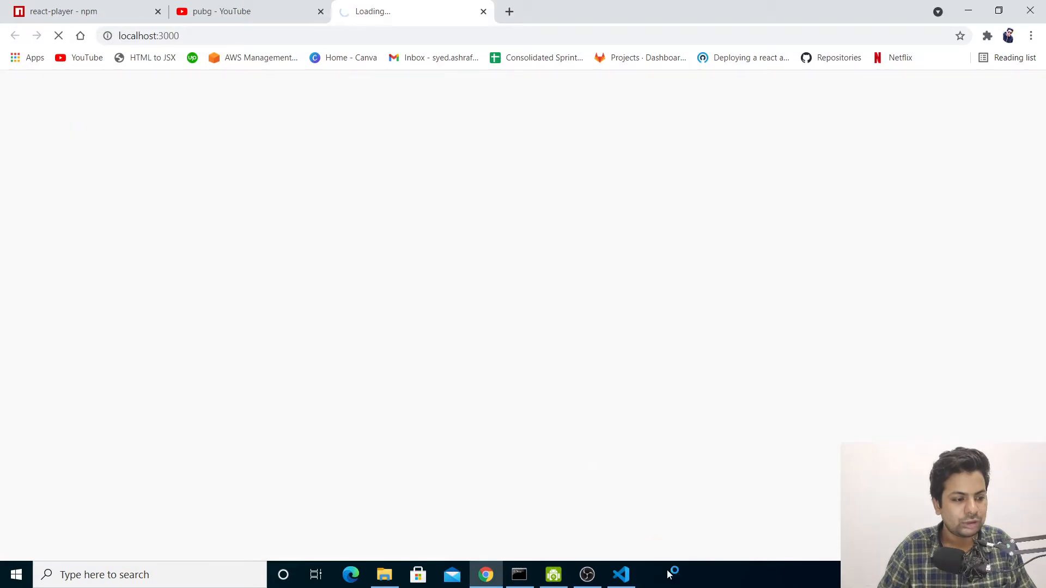
click(620, 575)
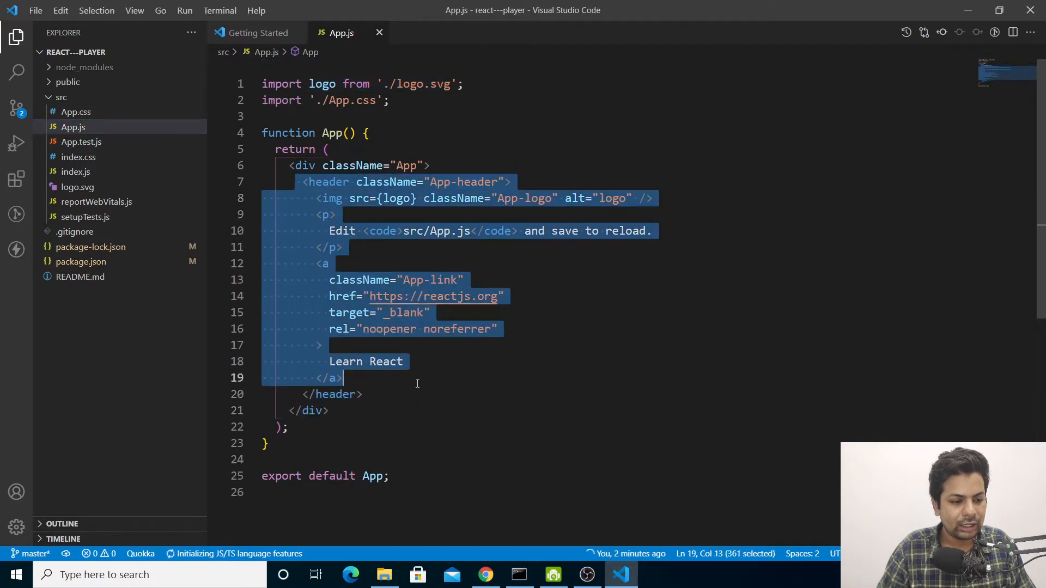
Replace the default header markup in App.js with 'Hello World' and check it in the browser.
key(Delete)
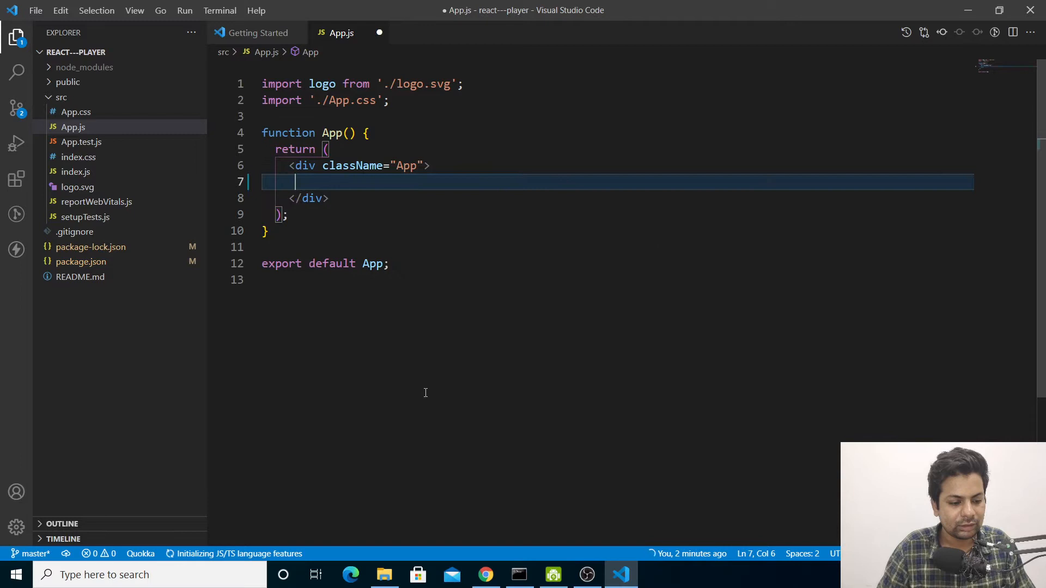
text(Hello W)
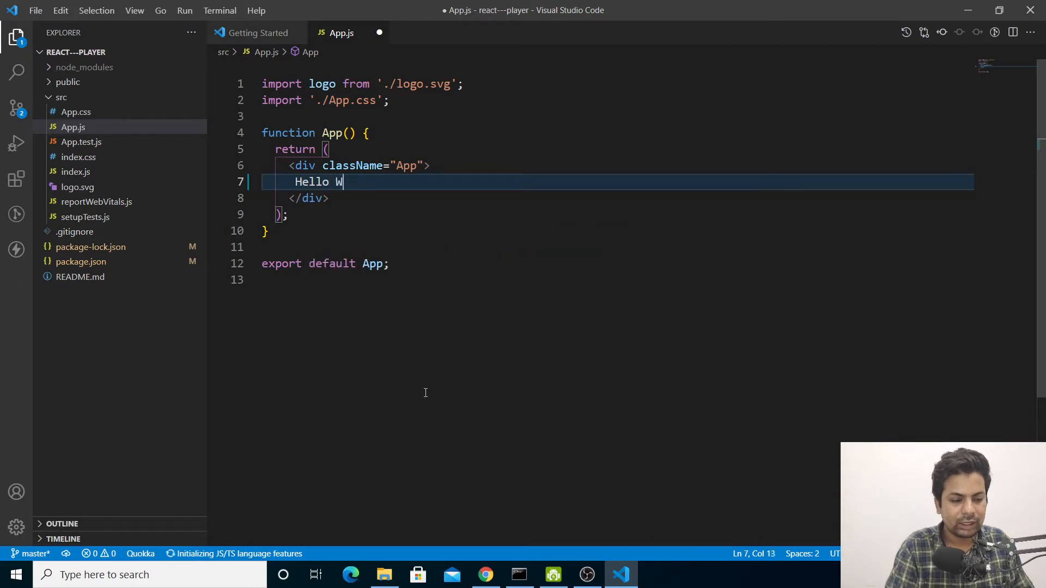
text(orld</div>;)
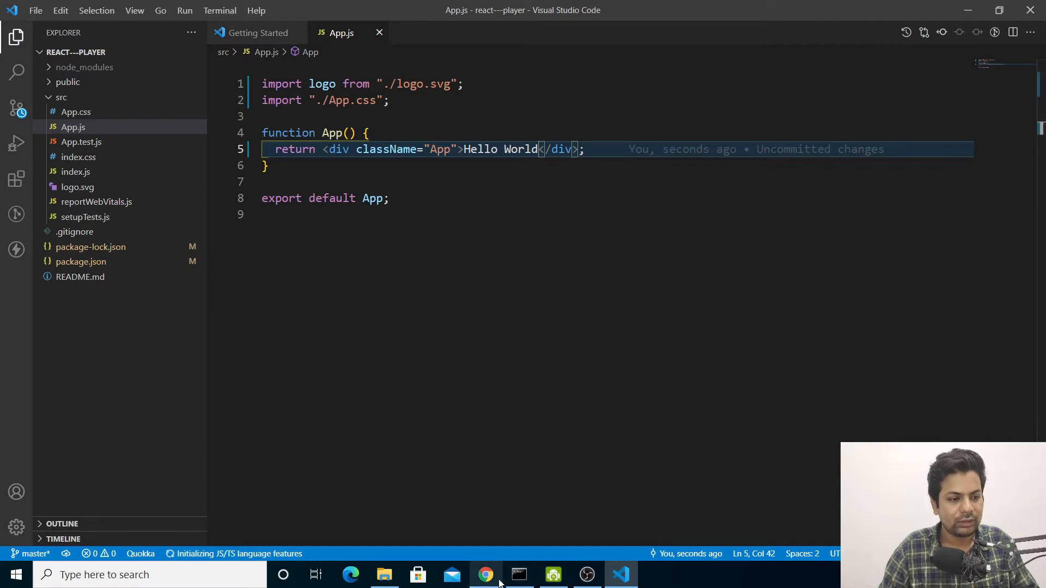
click(486, 575)
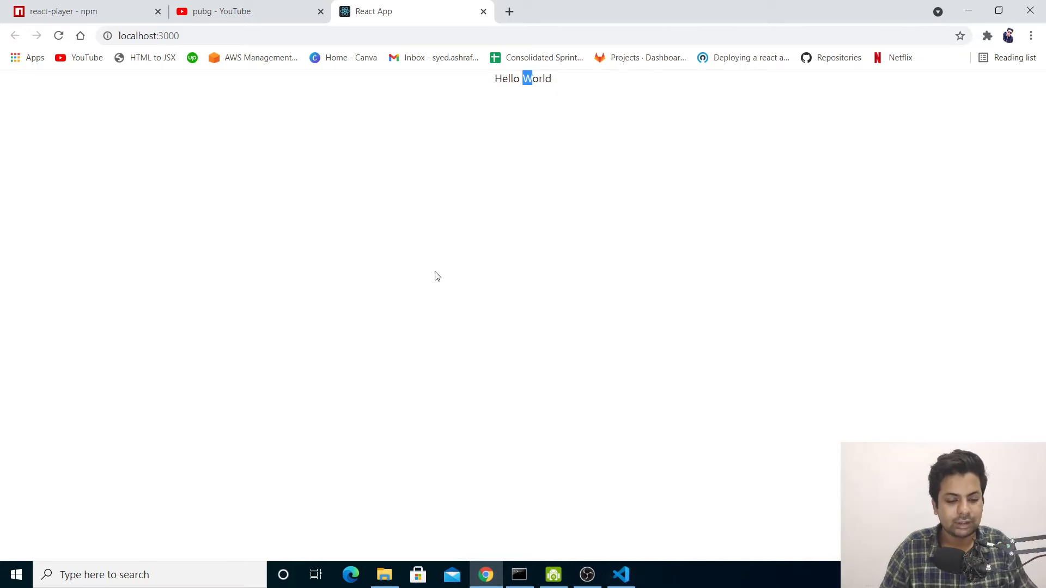
Copy the ReactPlayer import line from the react-player npm Usage section.
click(80, 11)
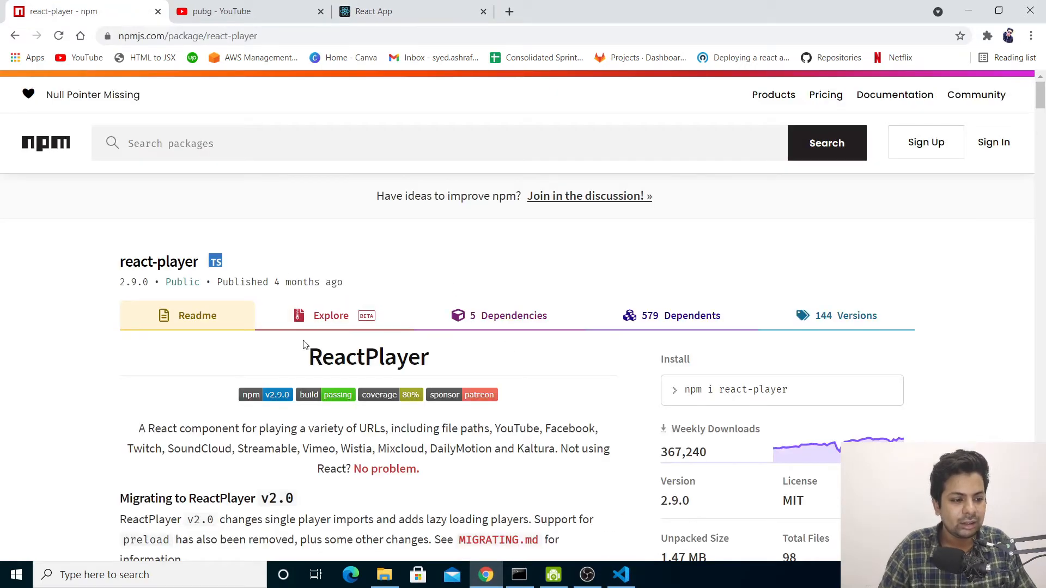
scroll(down, 3)
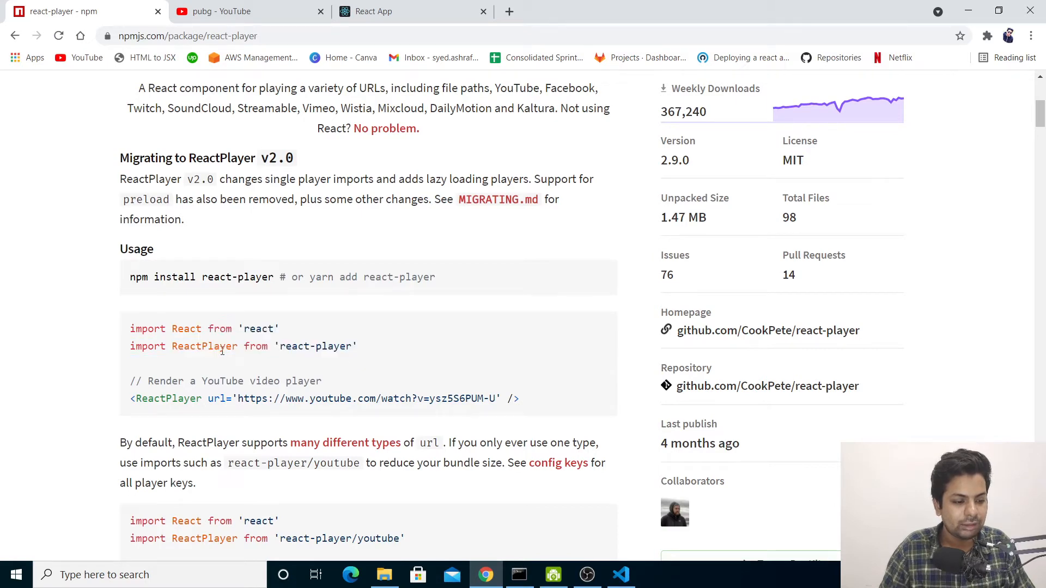
right_click(243, 347)
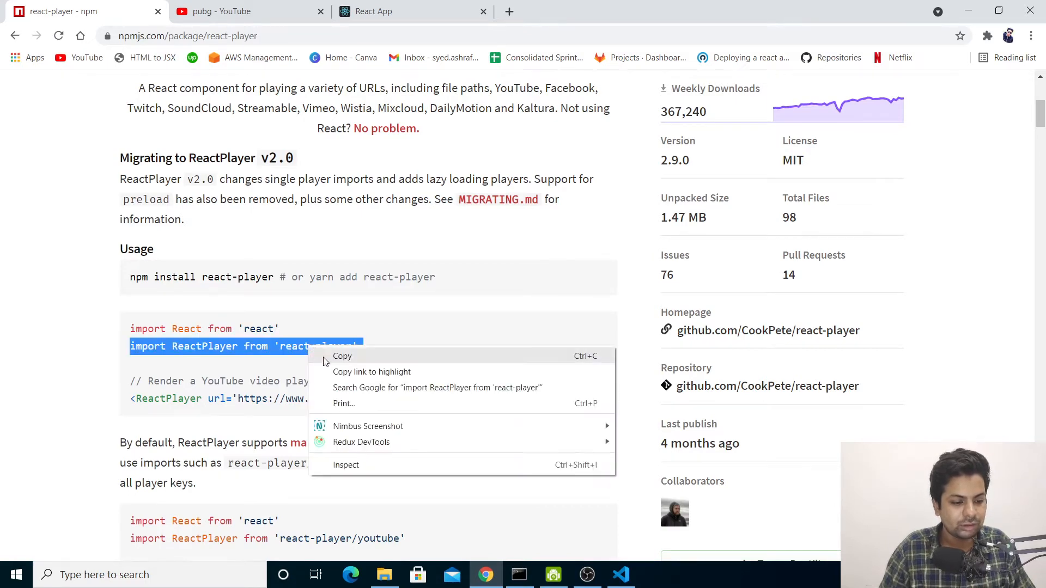
click(620, 574)
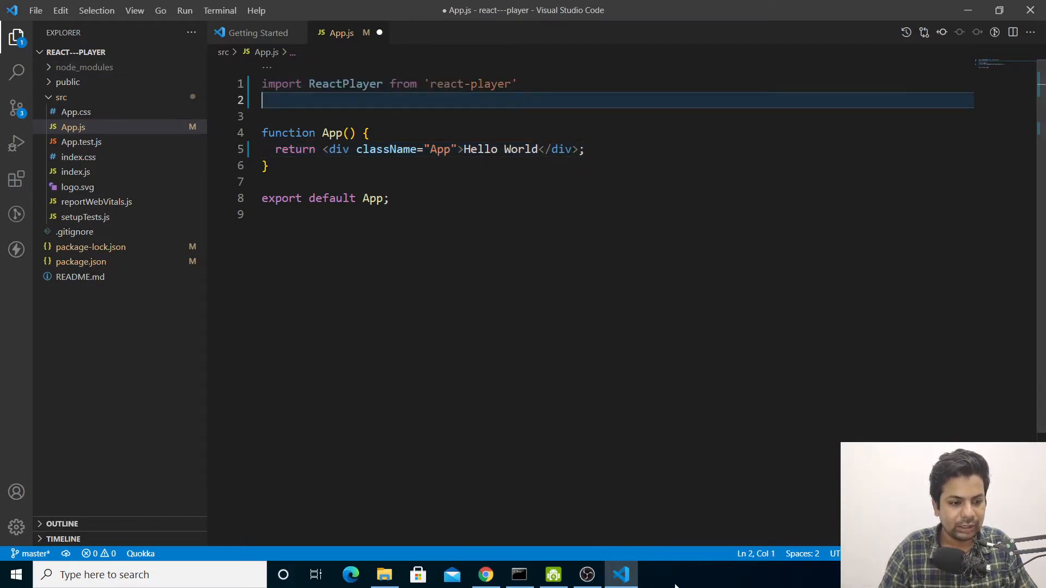
Add a ReactPlayer element with an empty url on a new line after Hello World.
click(539, 150)
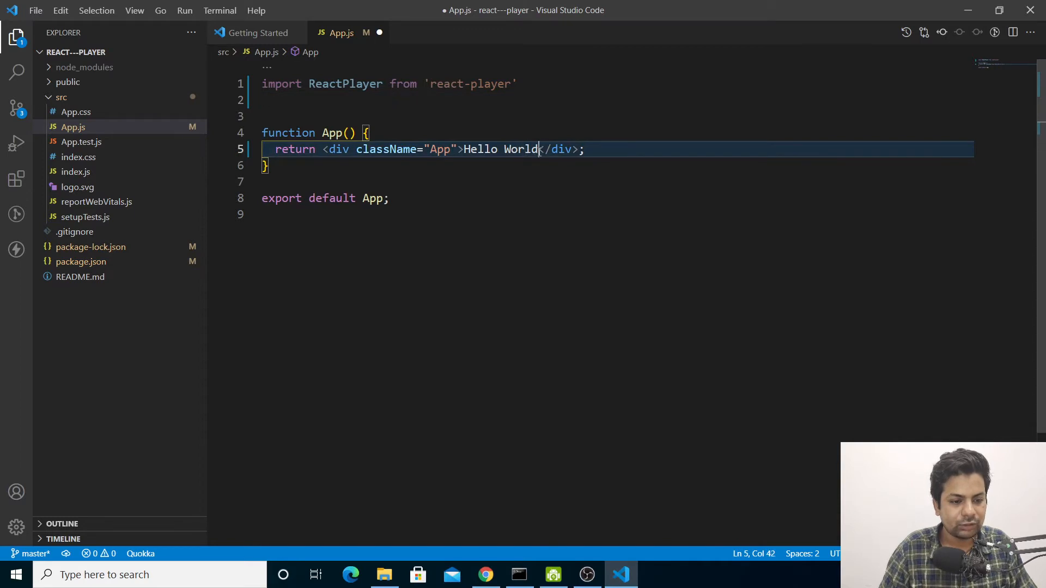
key(Enter)
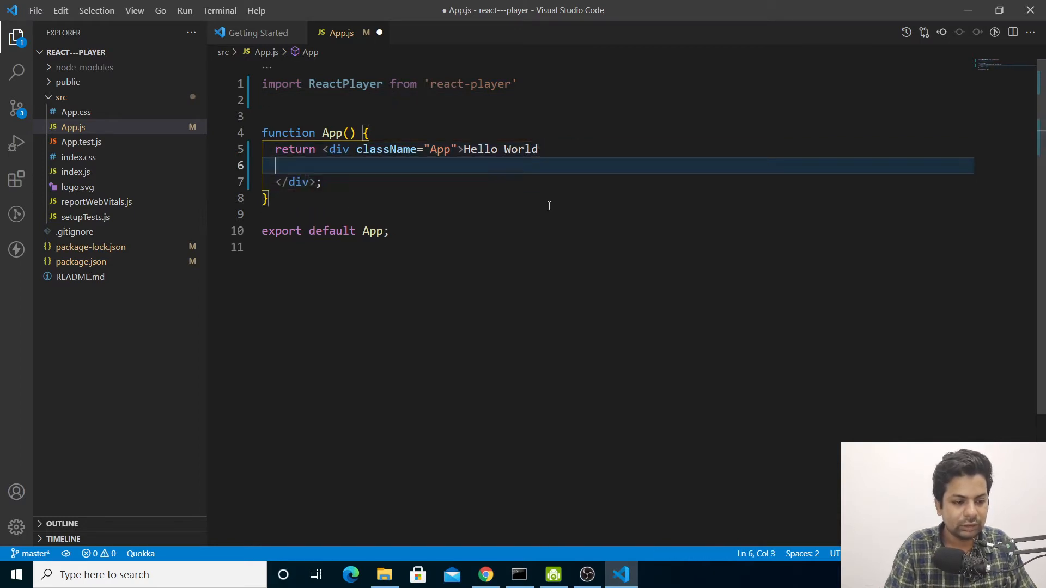
text(<ReactPlayer url=")
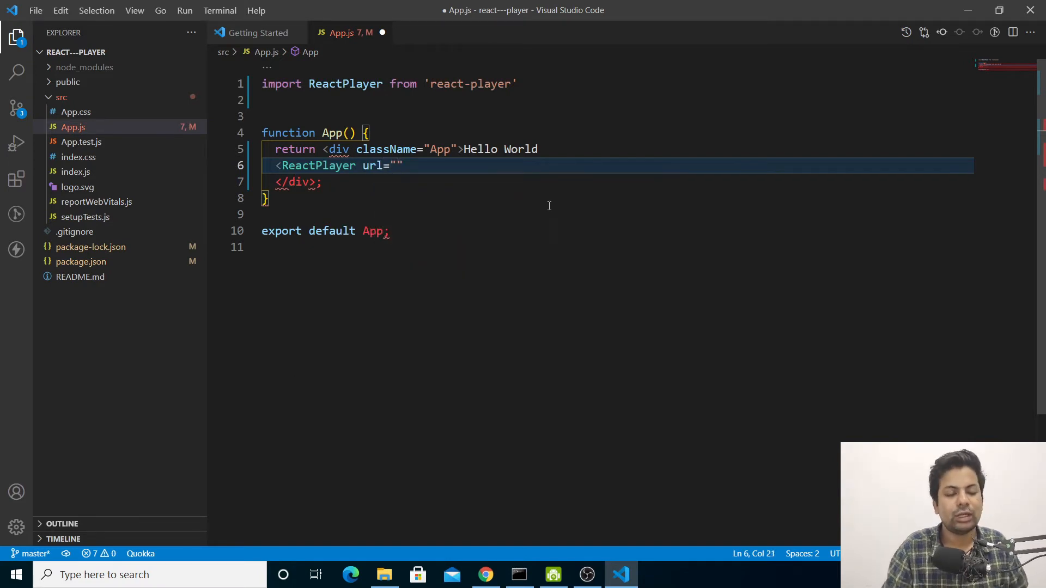
click(485, 574)
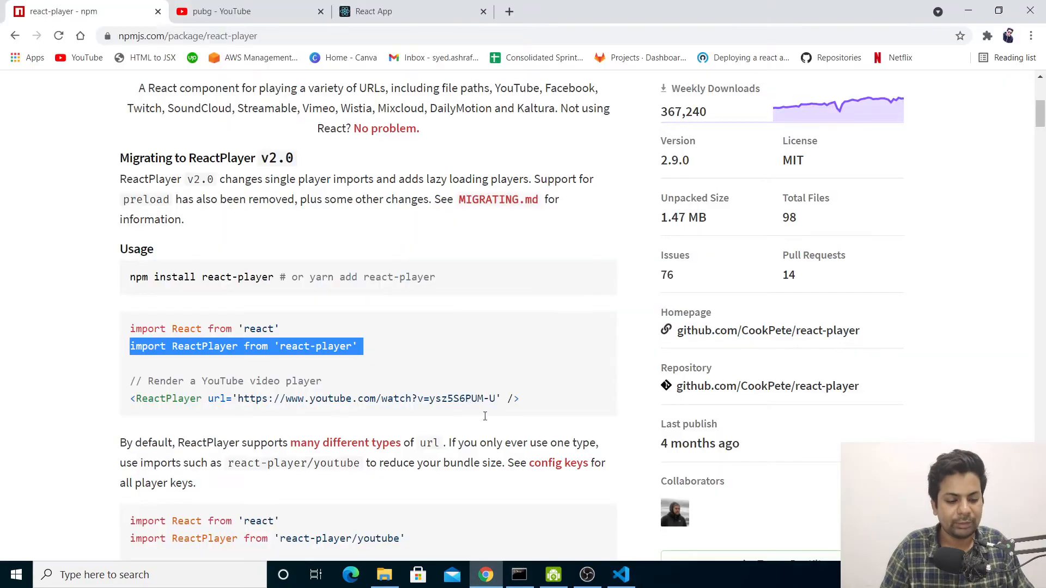
Open the PUBG : RTX 3080 10GB video from the YouTube search results and copy its address.
click(248, 11)
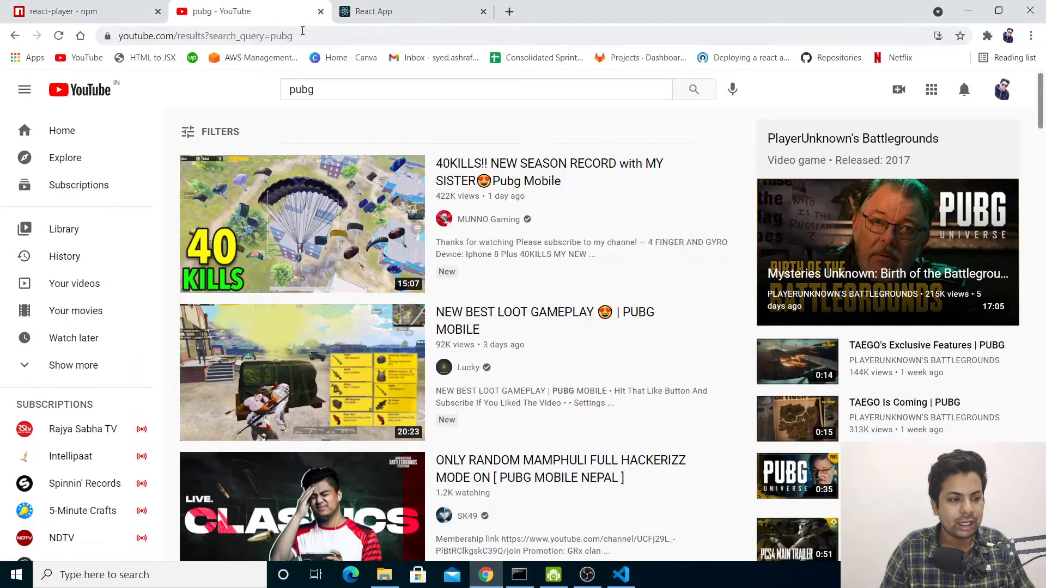
scroll(down, 3)
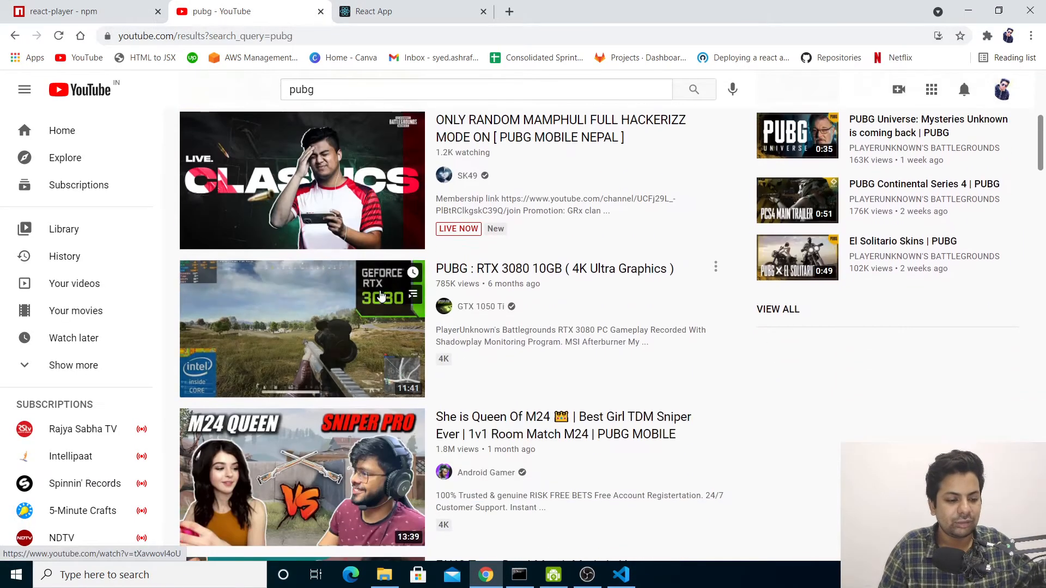
click(302, 329)
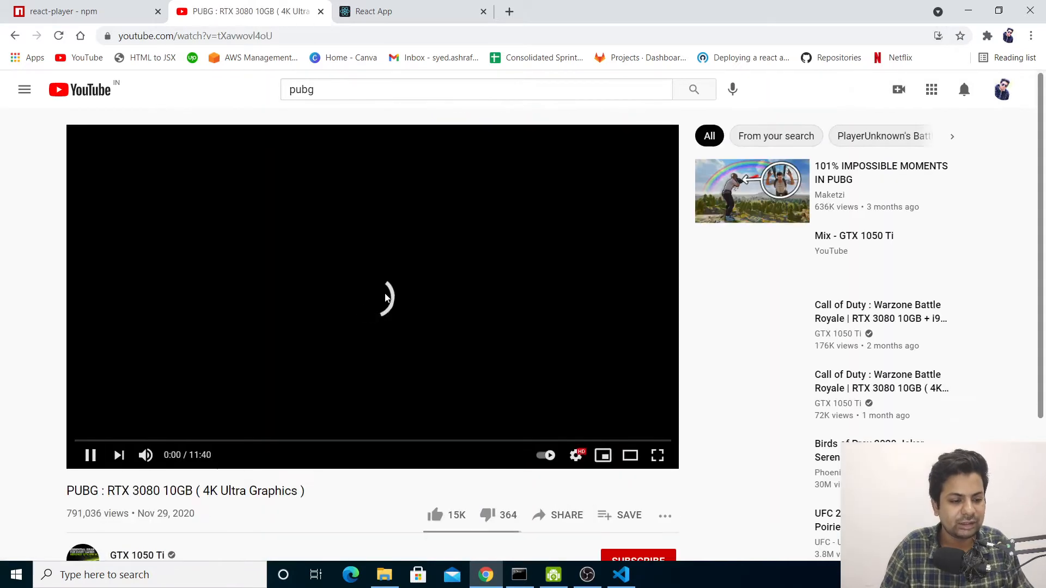
click(194, 36)
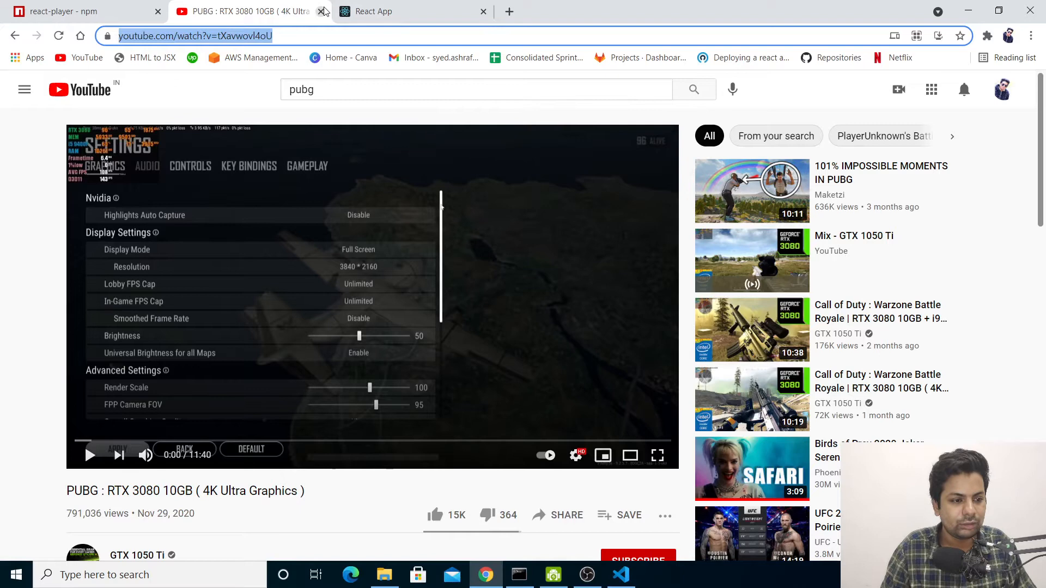
click(620, 574)
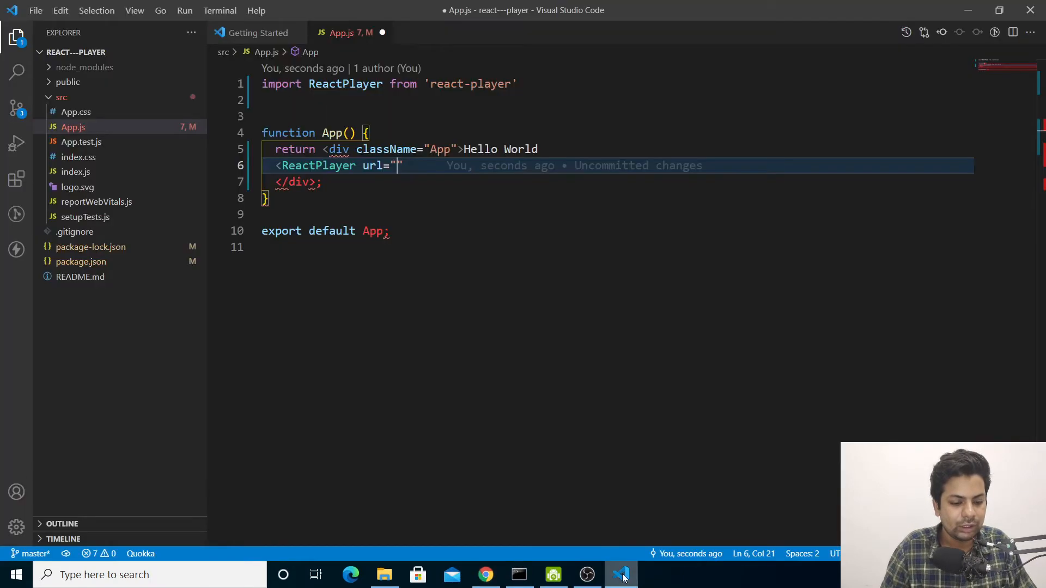
text(https://www.youtube.com/watch?v=tXavwovl4oU)
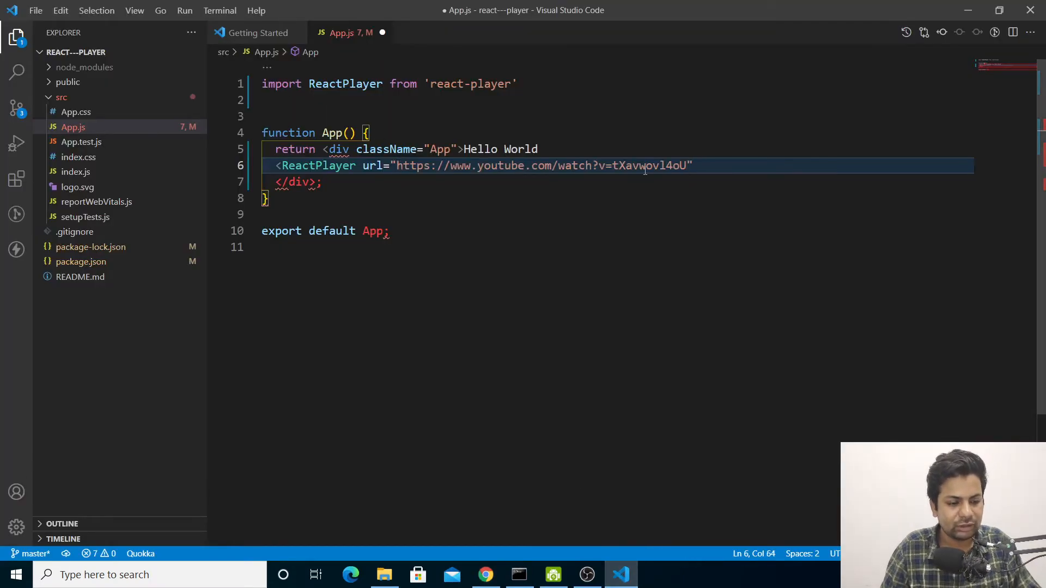
text(/>)
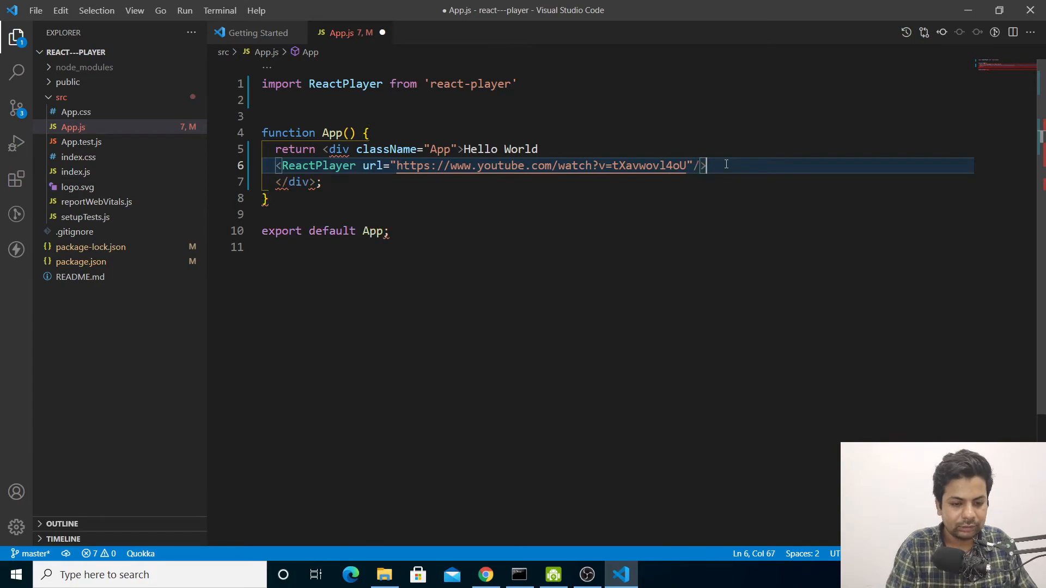
key(ctrl+s)
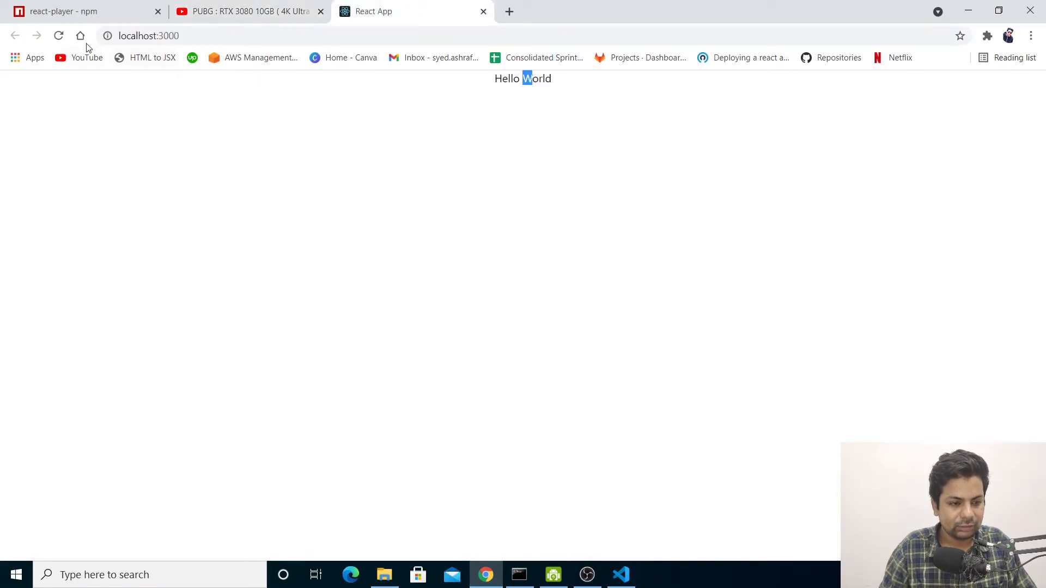
Reload localhost:3000 and play the embedded PUBG video below Hello World.
click(57, 35)
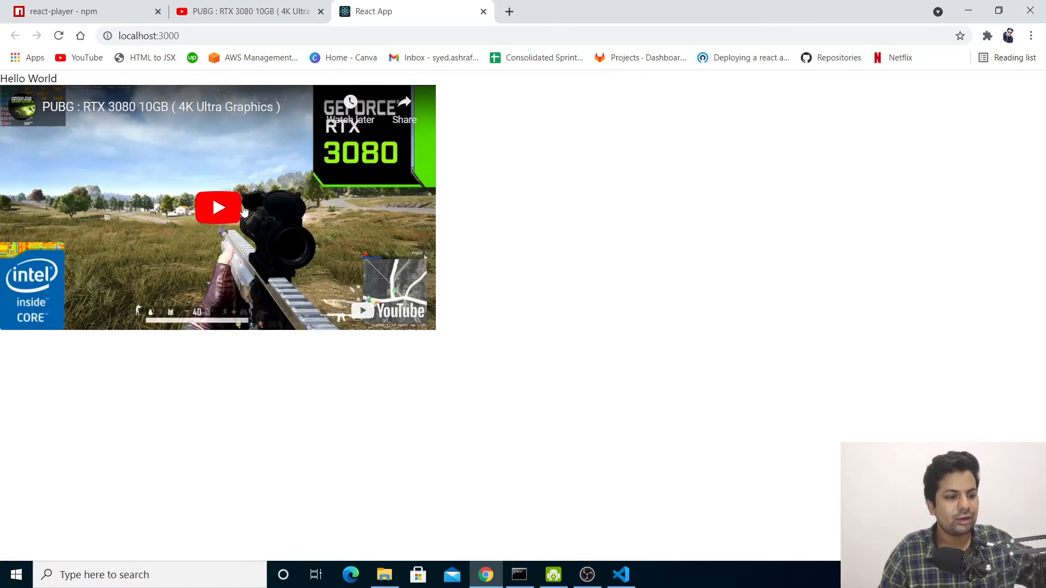
click(218, 207)
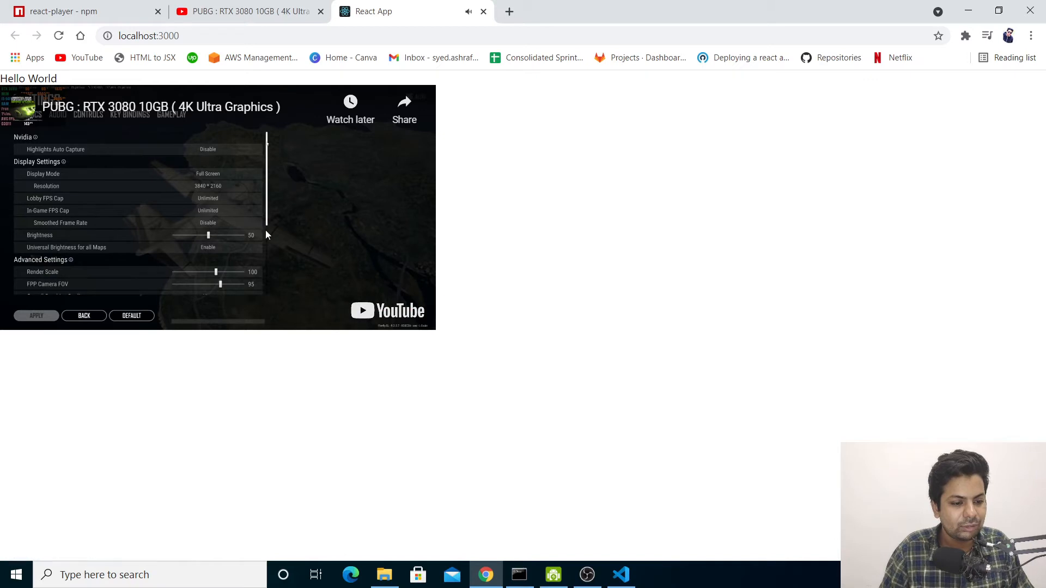
mouse_move(233, 211)
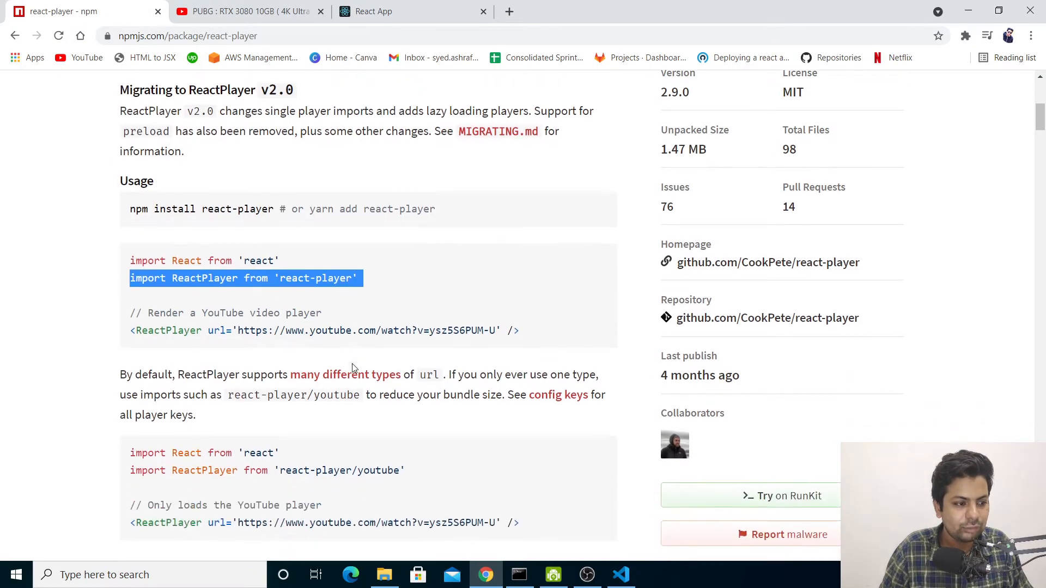
Locate the react-player/youtube import example in the npm README and select 'youtube'.
scroll(down, 3)
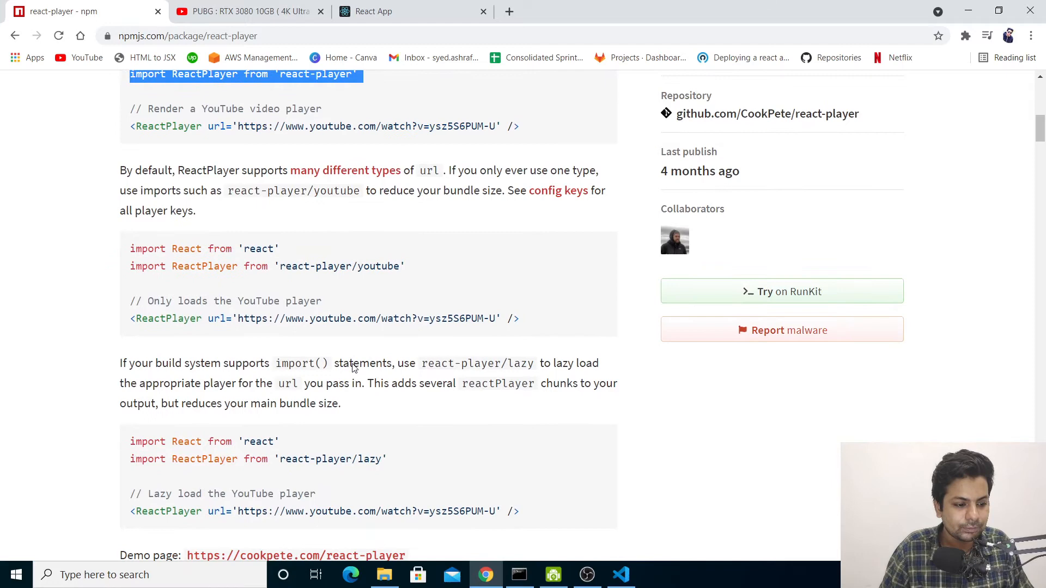
mouse_move(432, 342)
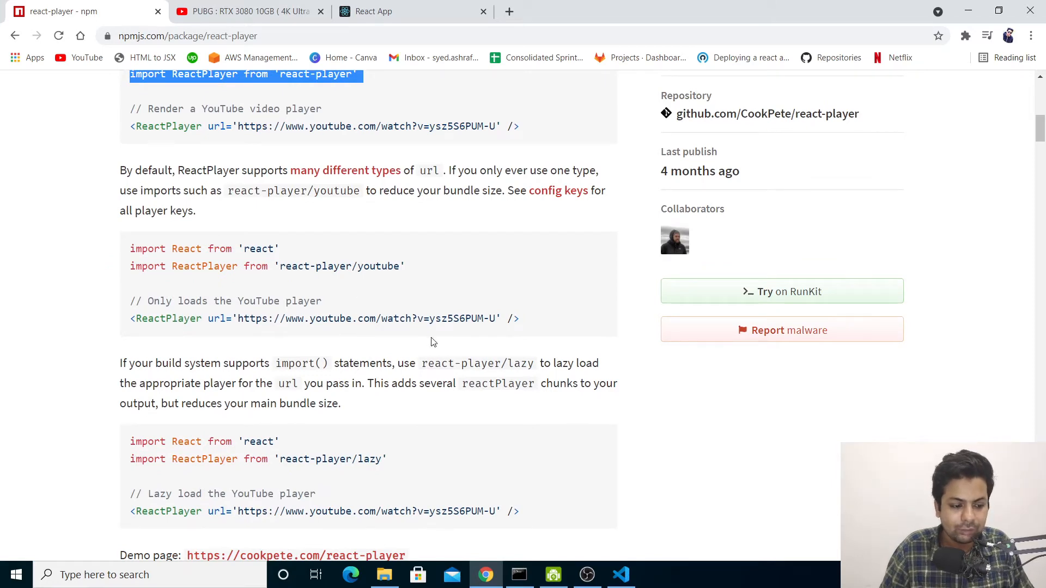
scroll(up, 3)
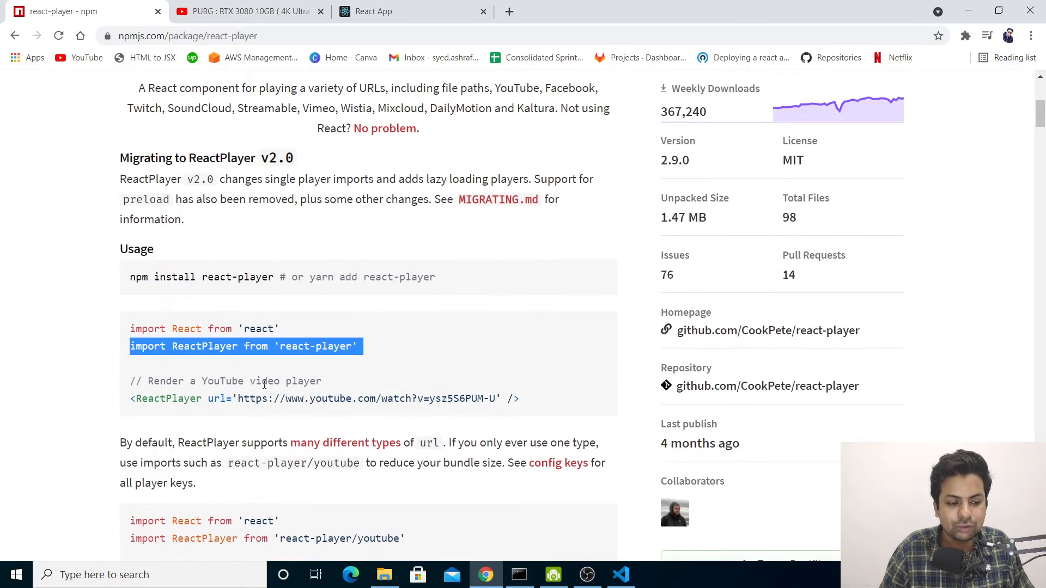
scroll(down, 3)
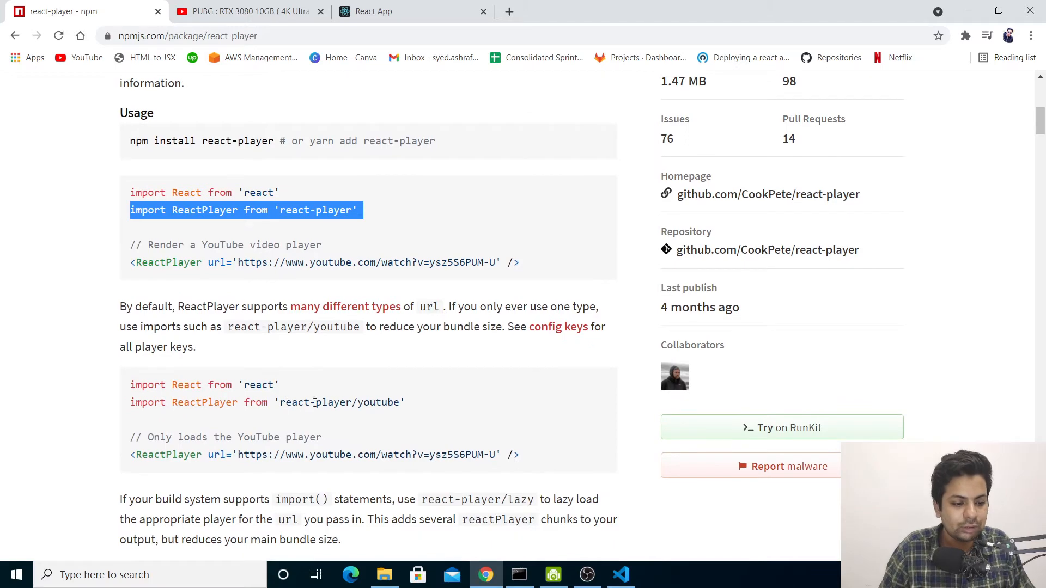
double_click(378, 402)
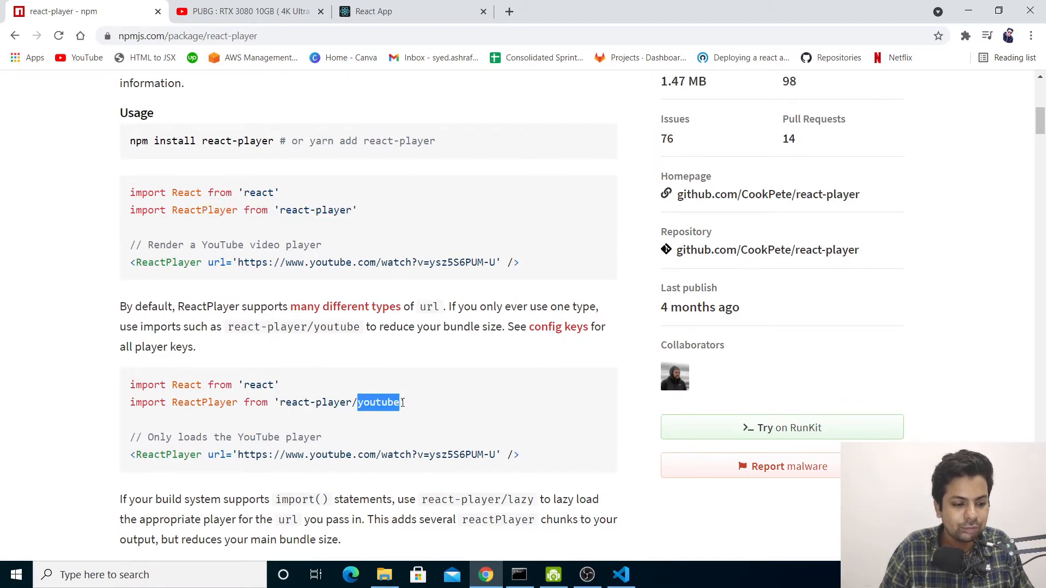
click(620, 574)
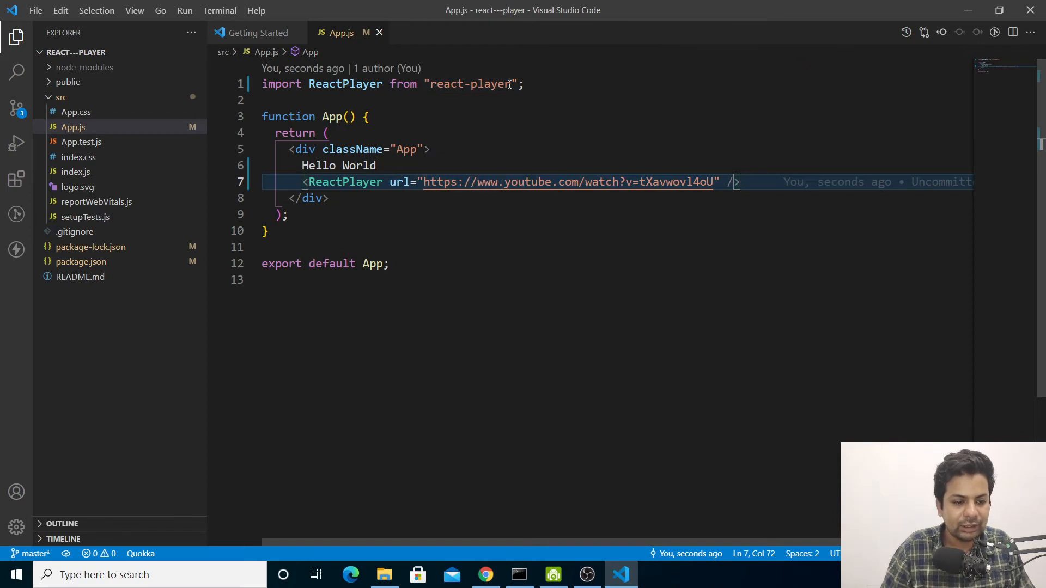
Change the import to 'react-player/youtube', check the embedded video at localhost:3000, and return to the docs.
text(/yo)
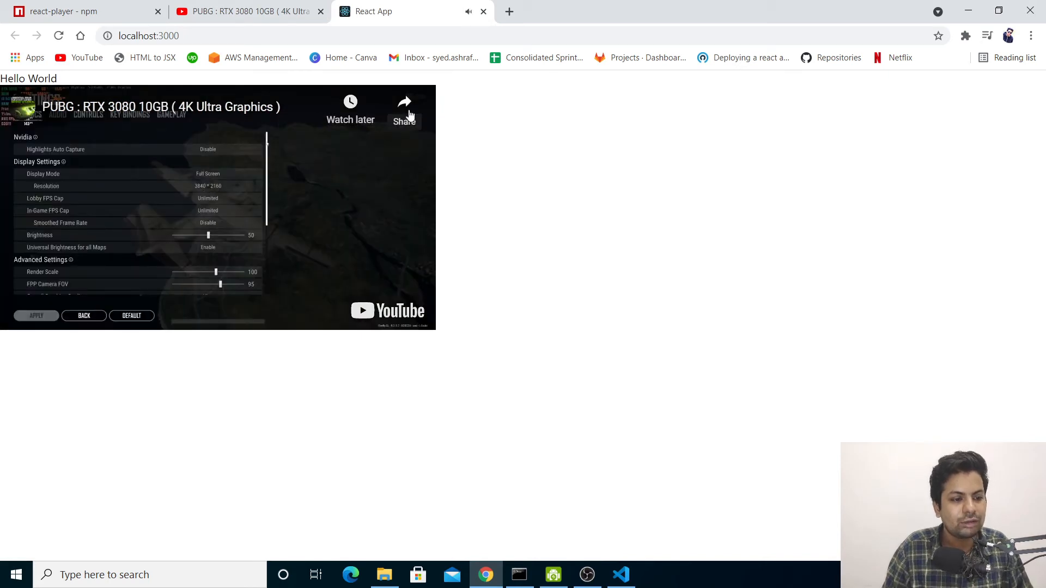
mouse_move(397, 319)
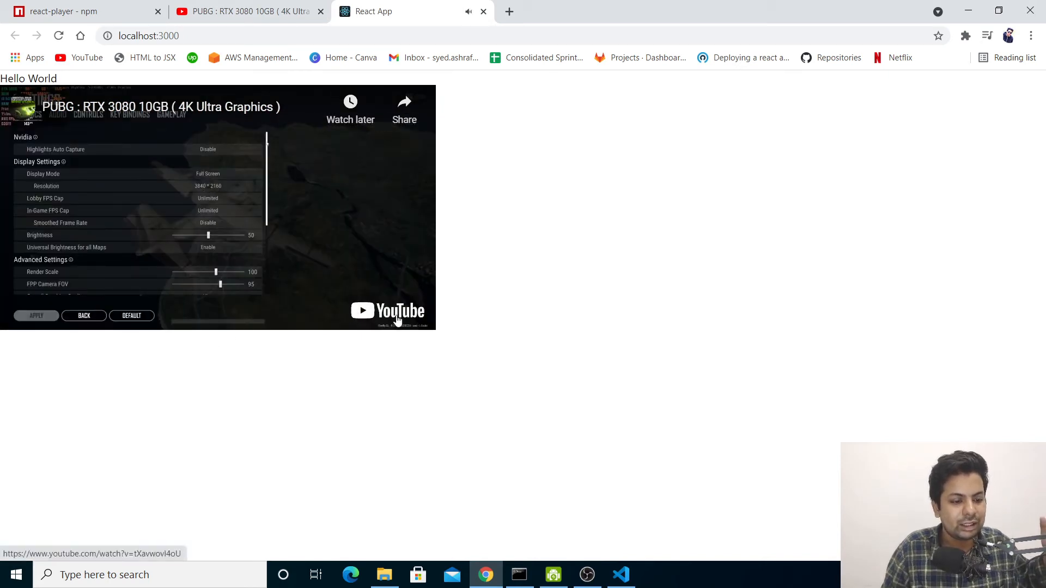
click(387, 310)
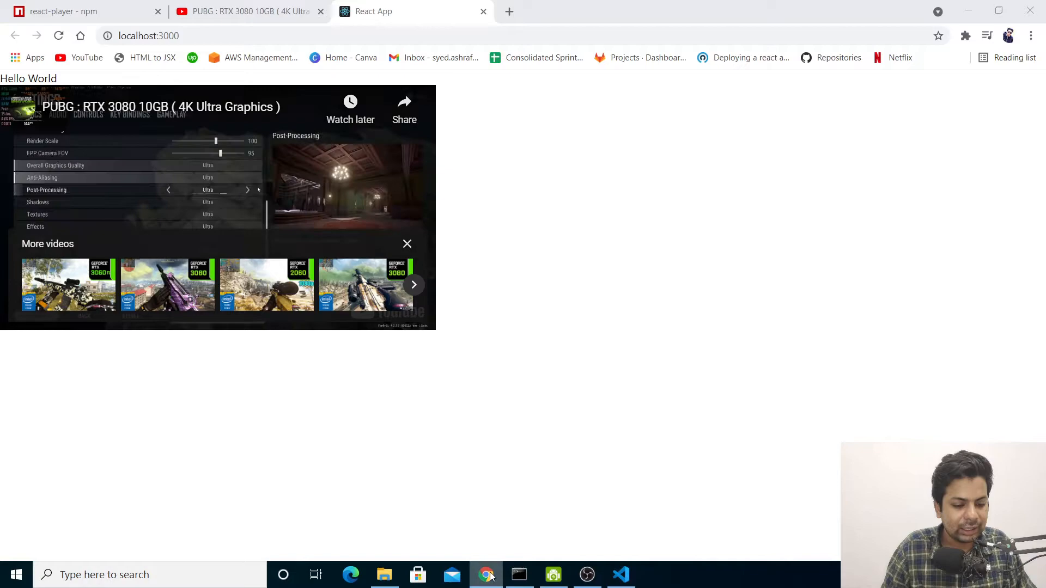
click(249, 11)
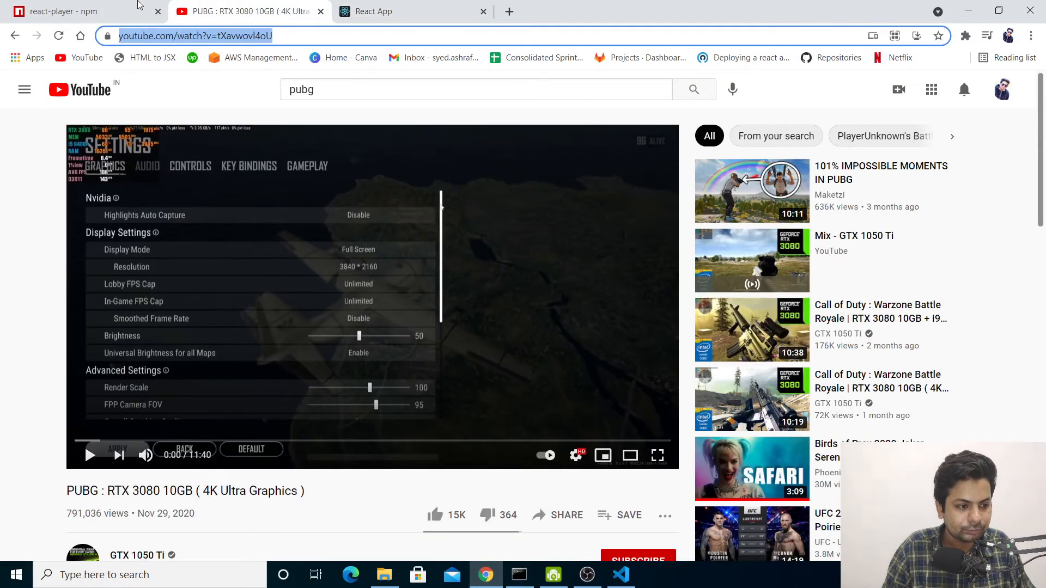
click(73, 11)
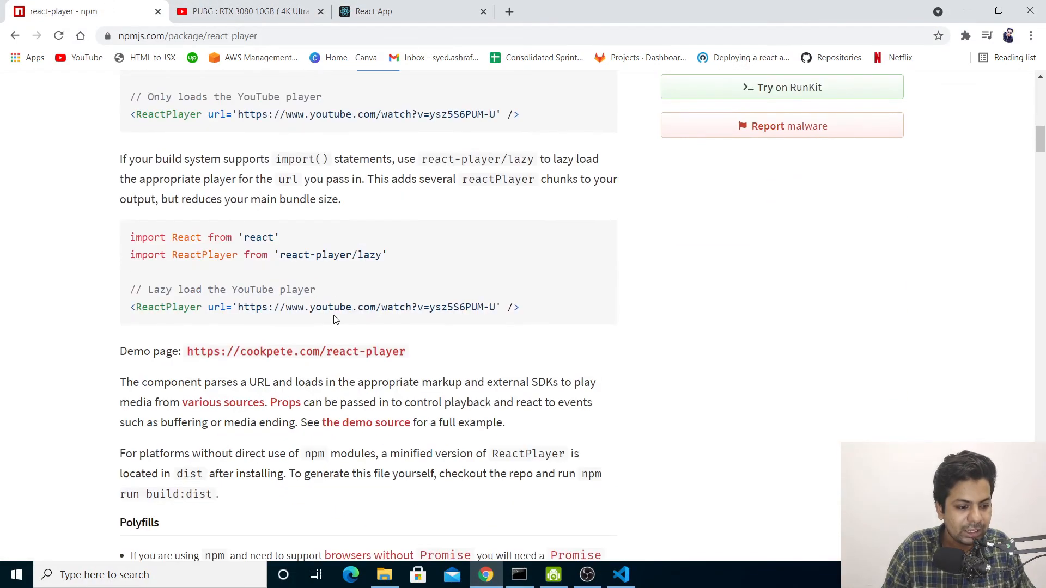
Highlight the controls prop in the react-player props table, then return to App.js in VS Code.
scroll(down, 3)
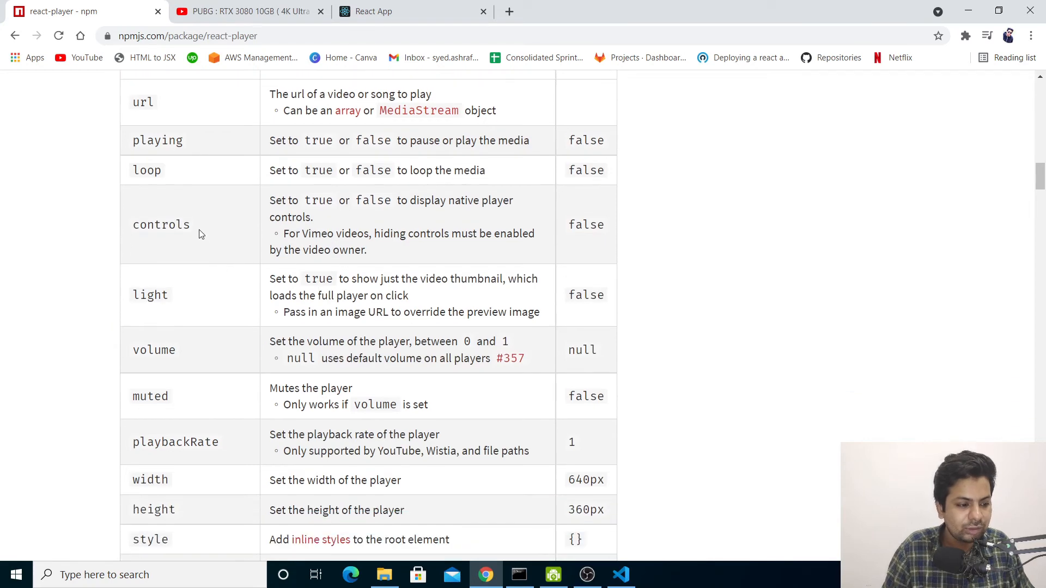
double_click(161, 224)
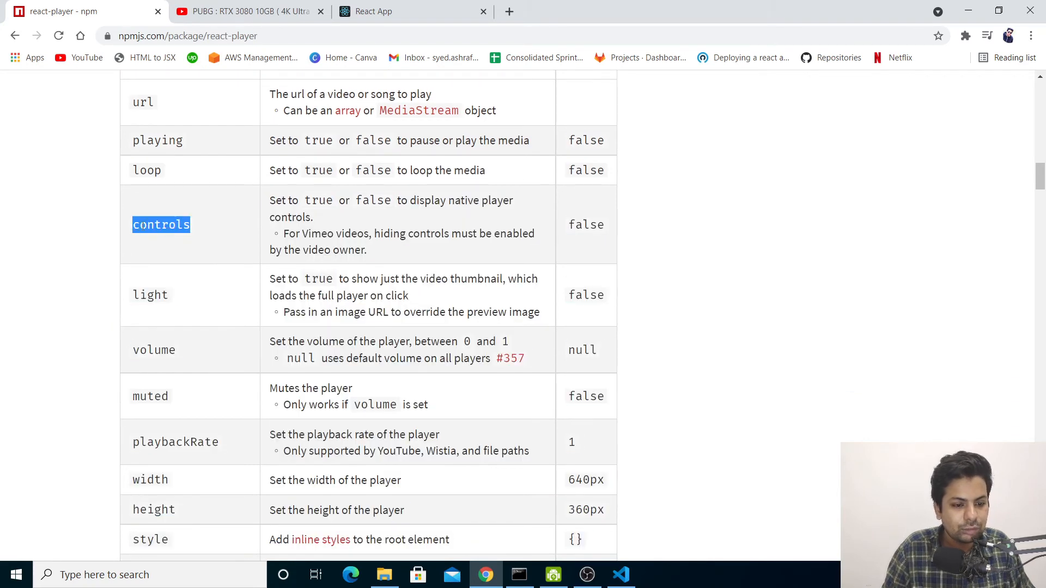
scroll(up, 3)
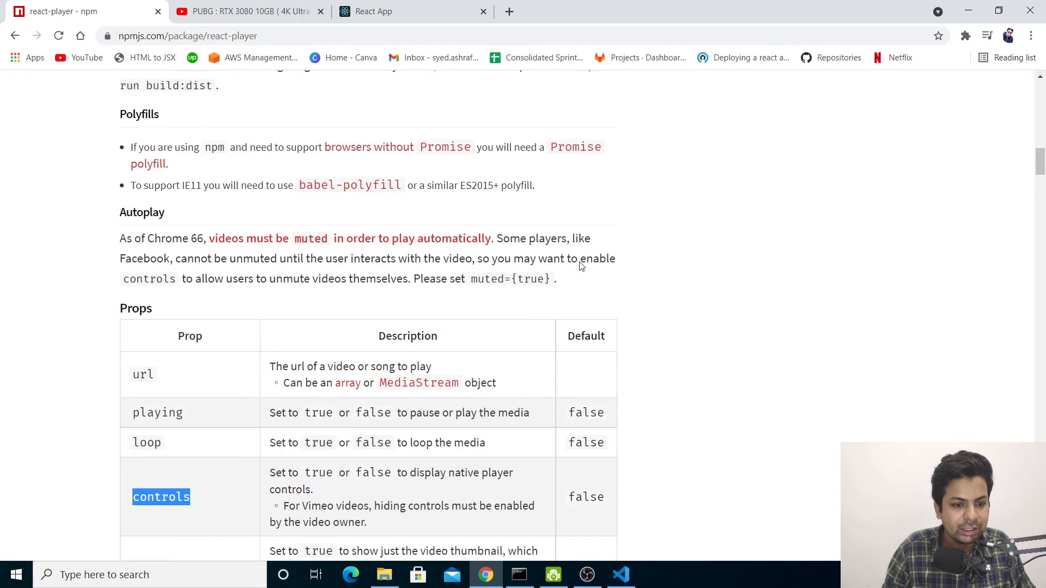
click(620, 574)
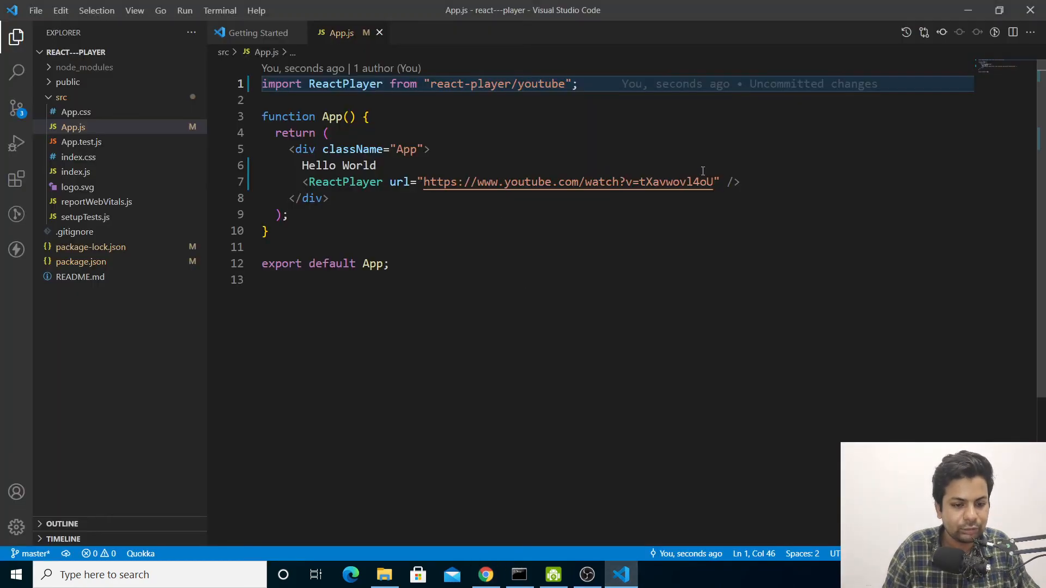
Add controls={true} to the ReactPlayer element on line 7 after the url prop.
text(controls=)
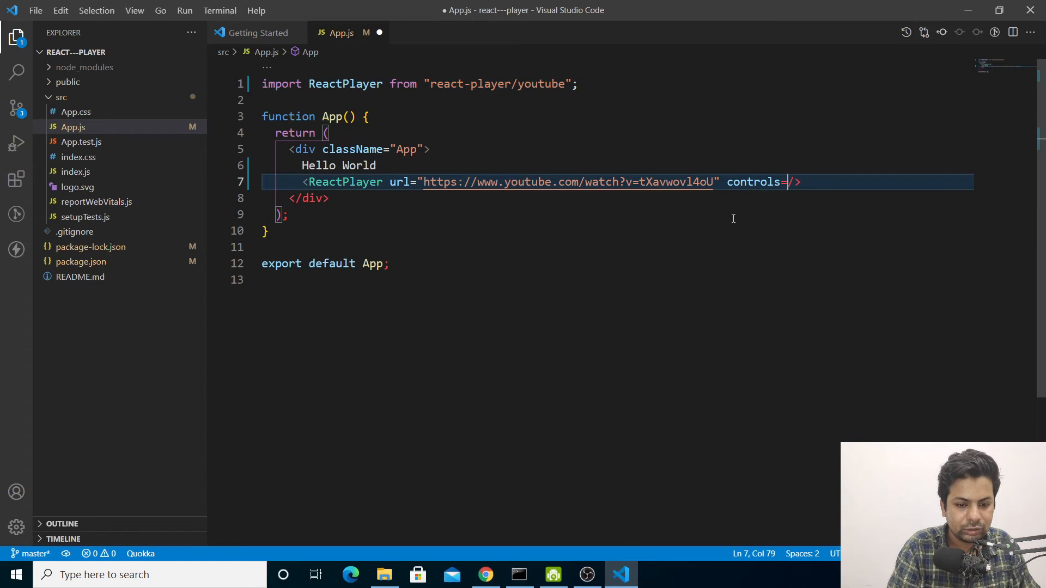
text({)
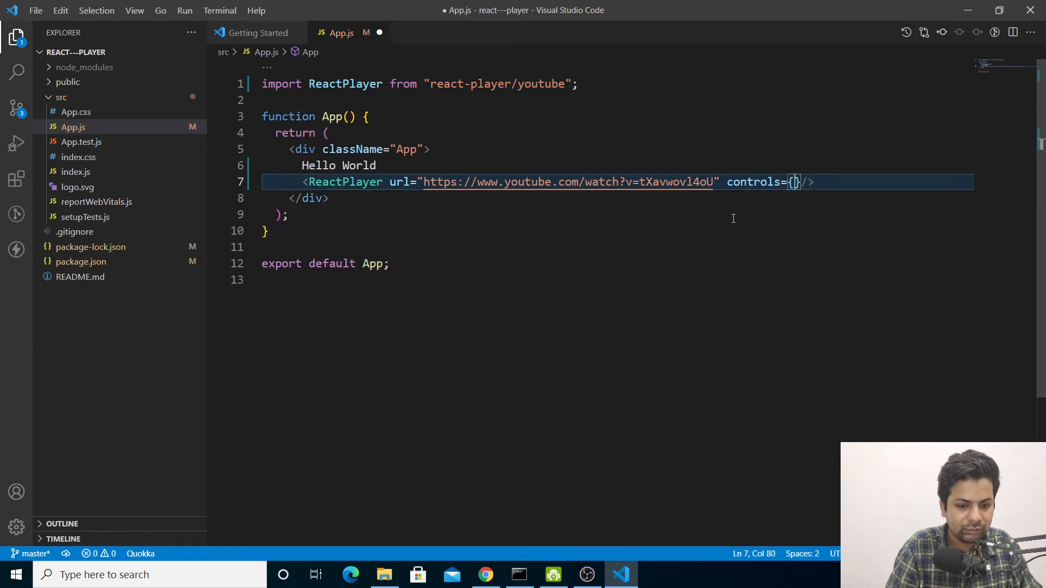
text(true)
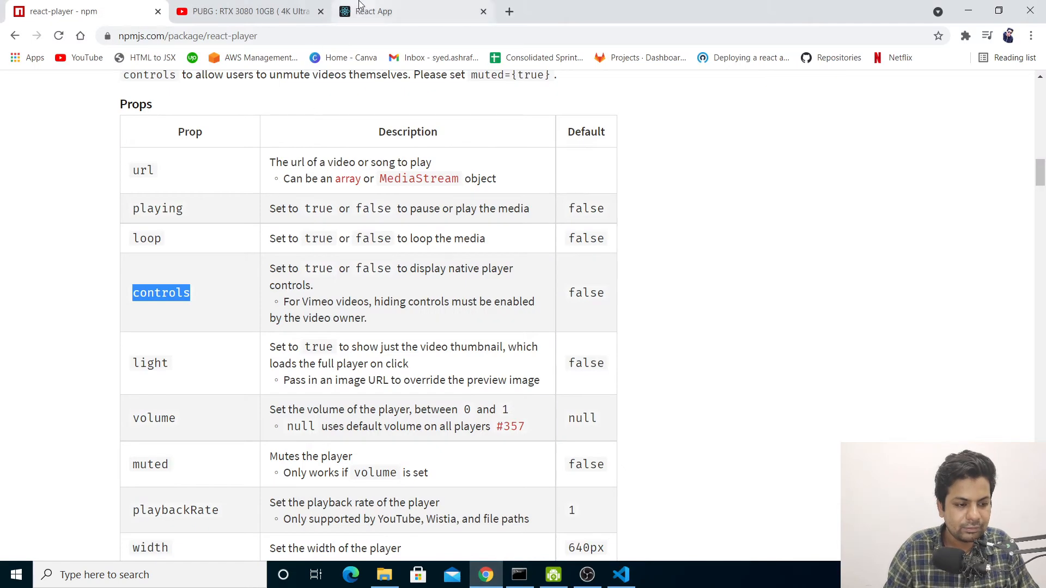
Check the localhost:3000 player shows native controls and pause the video.
click(400, 11)
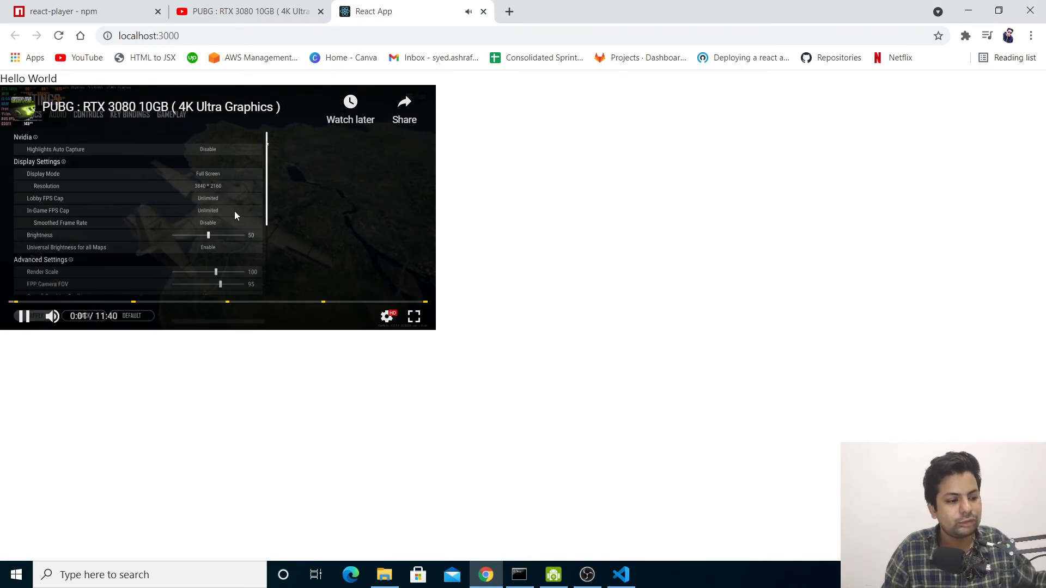
click(22, 316)
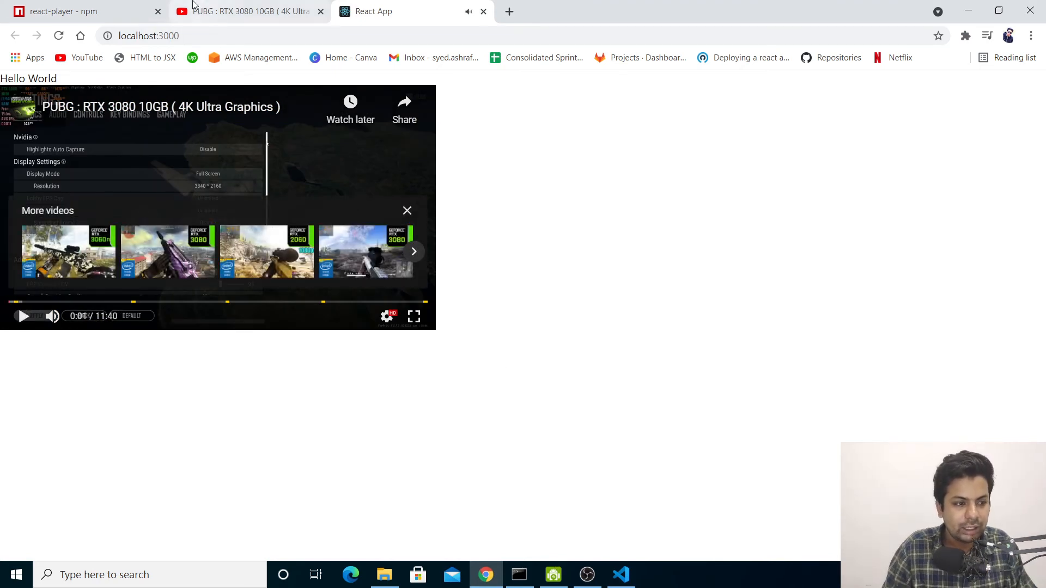
click(80, 11)
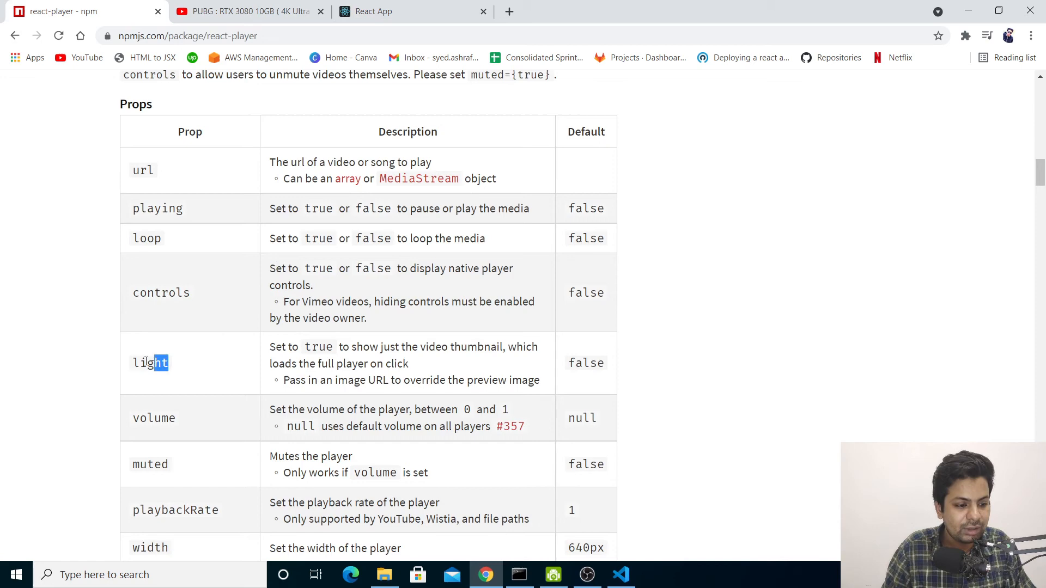
Highlight the light prop in the react-player docs, glancing back at the React app.
double_click(150, 362)
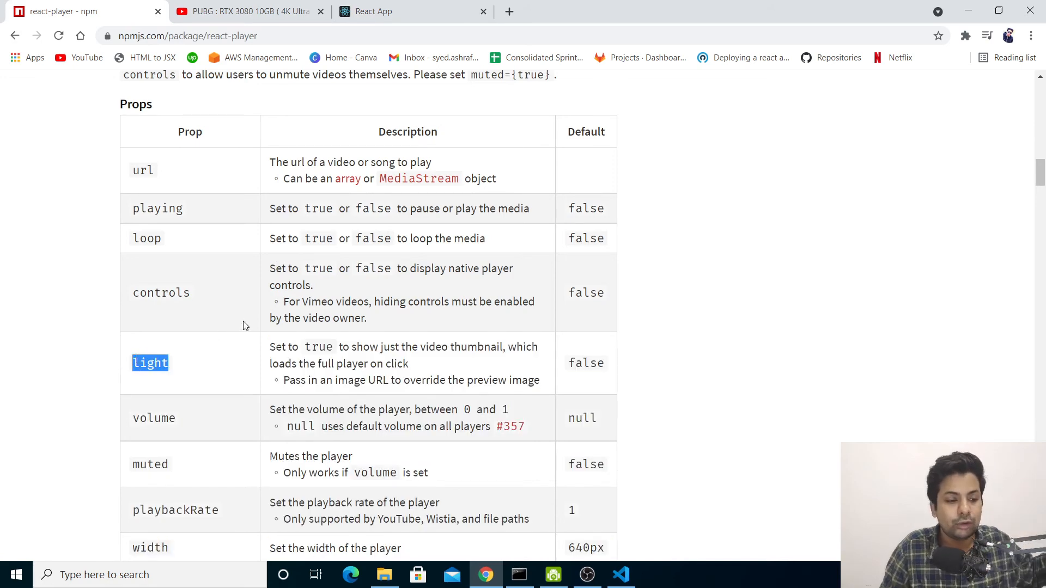
click(374, 11)
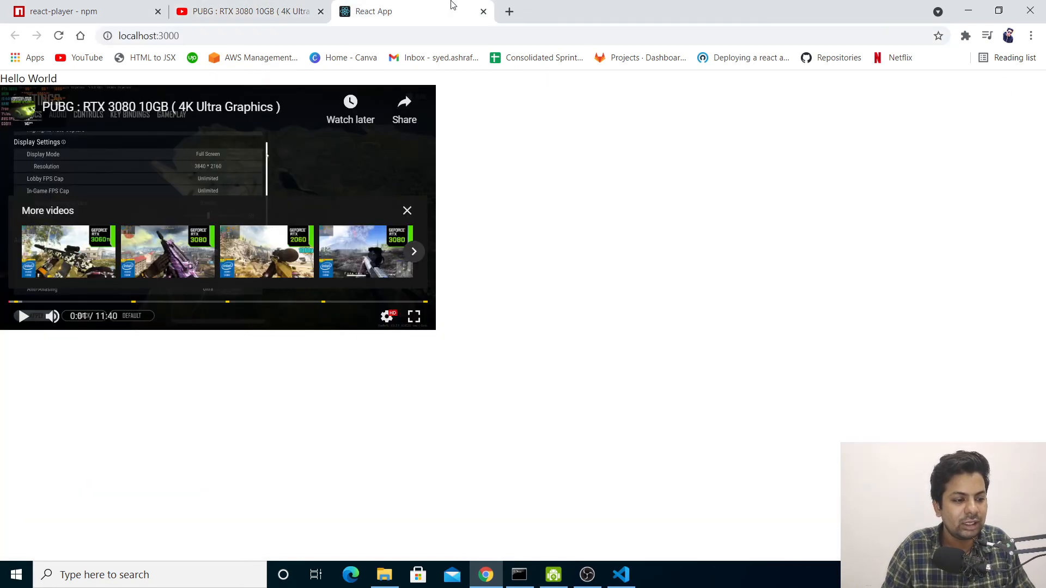
click(80, 11)
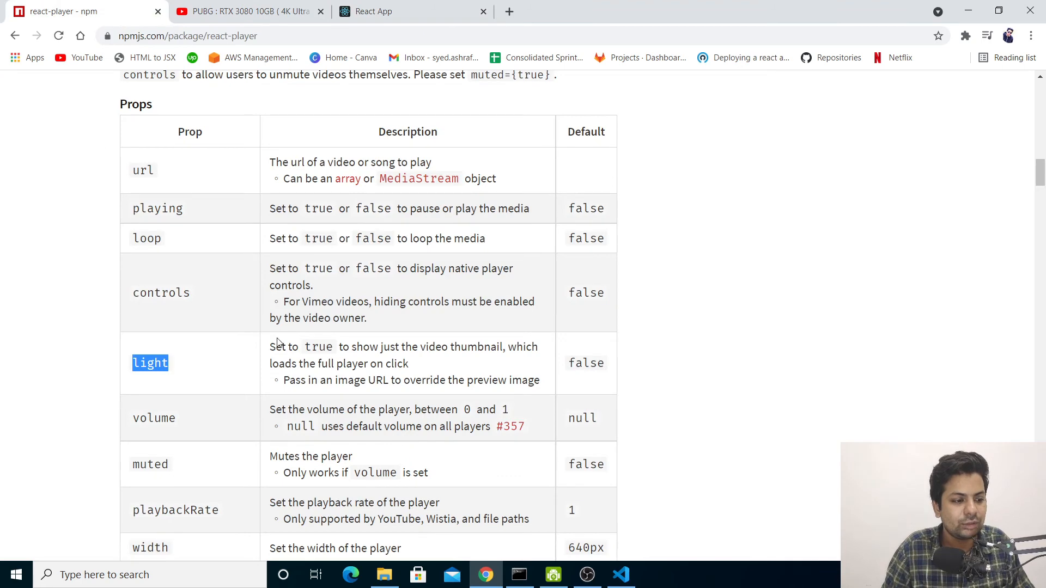
scroll(down, 3)
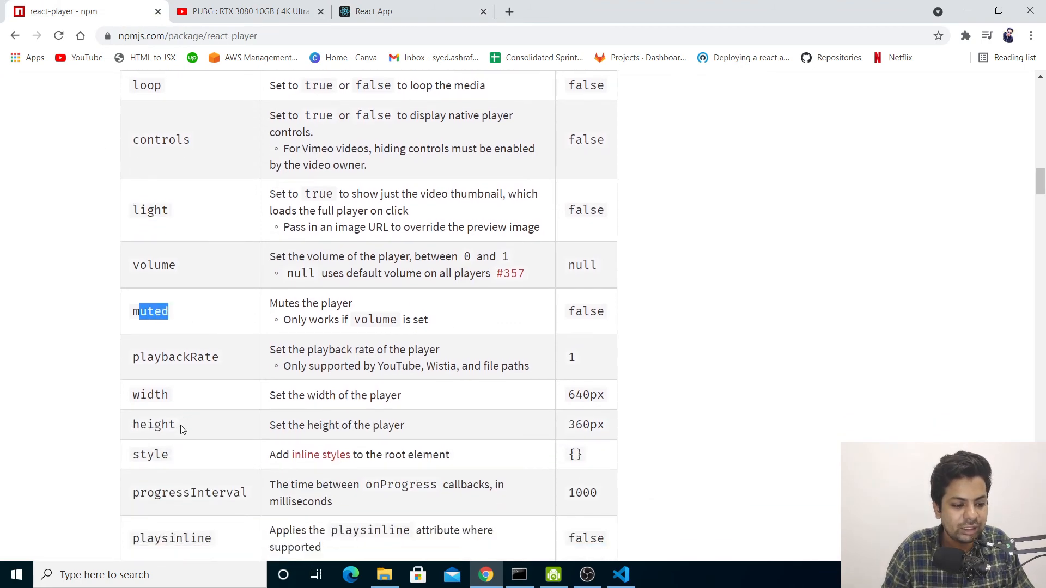
scroll(down, 3)
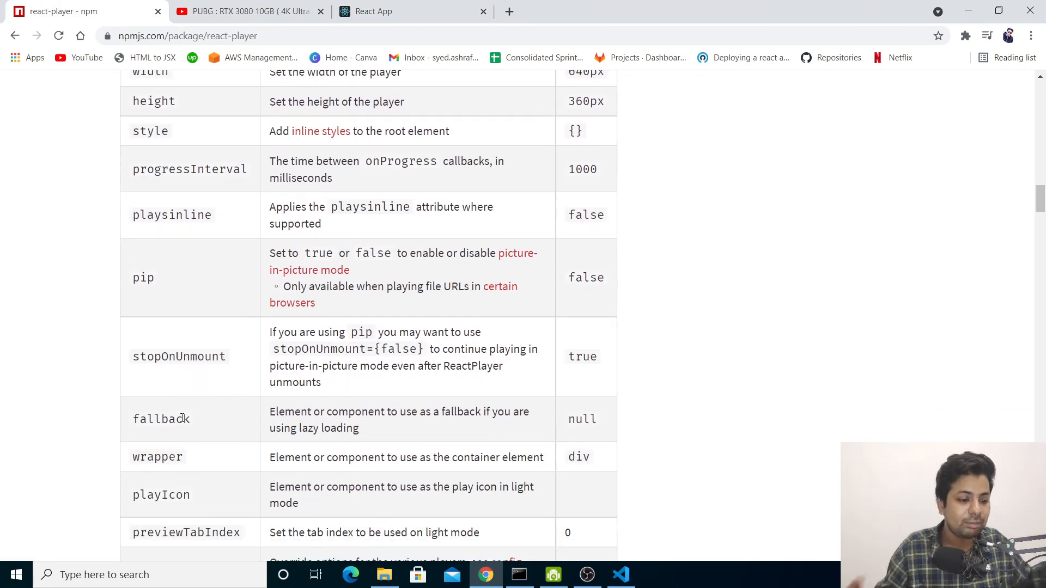
scroll(down, 3)
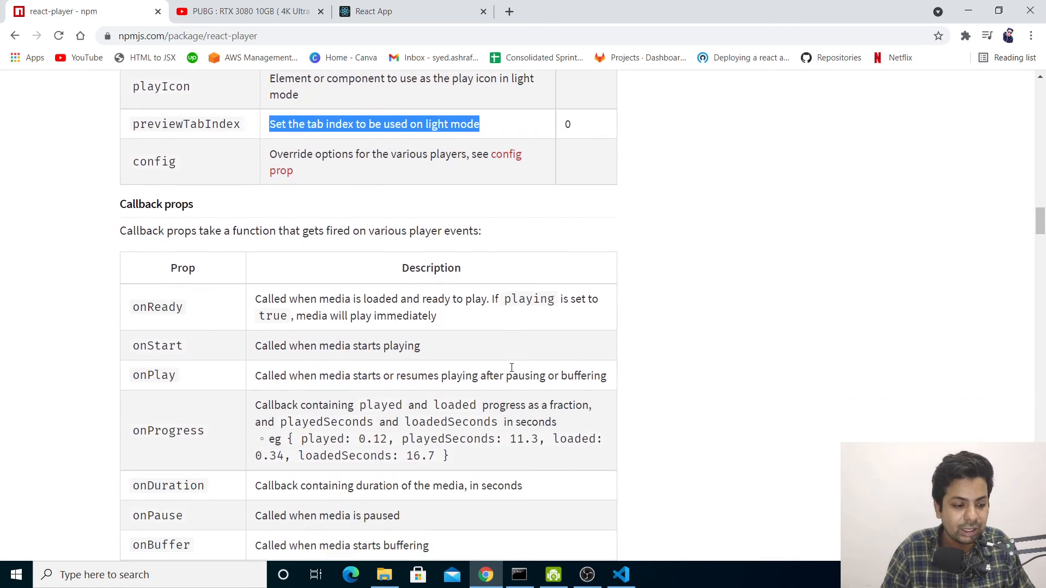
scroll(down, 3)
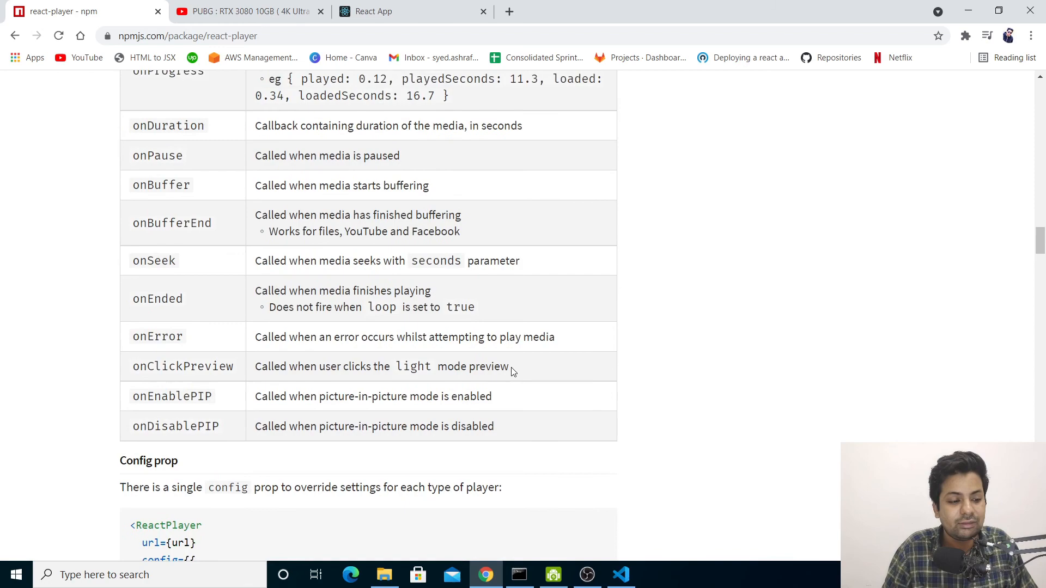
scroll(down, 3)
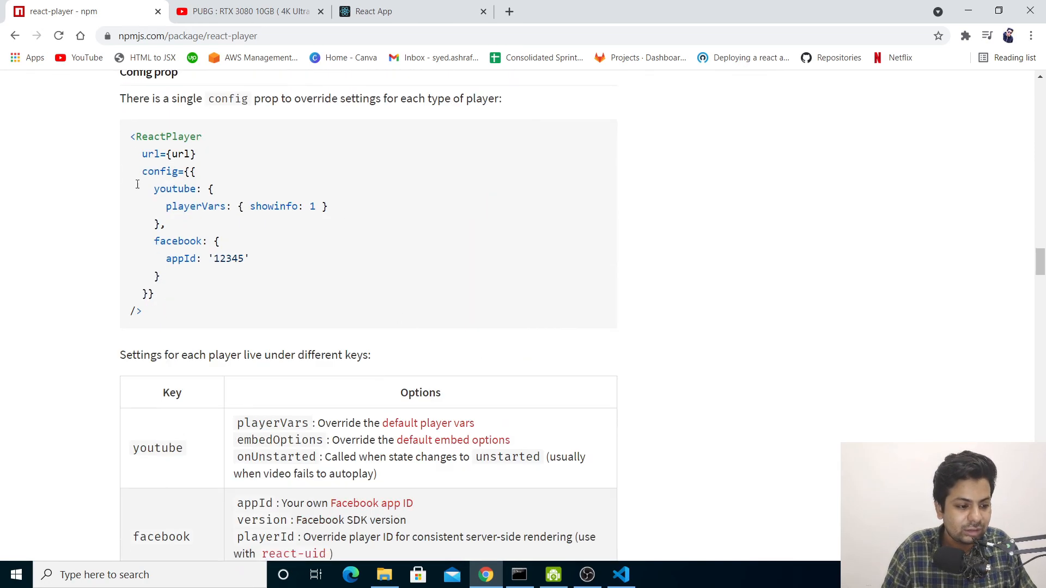
drag(142, 171, 194, 189)
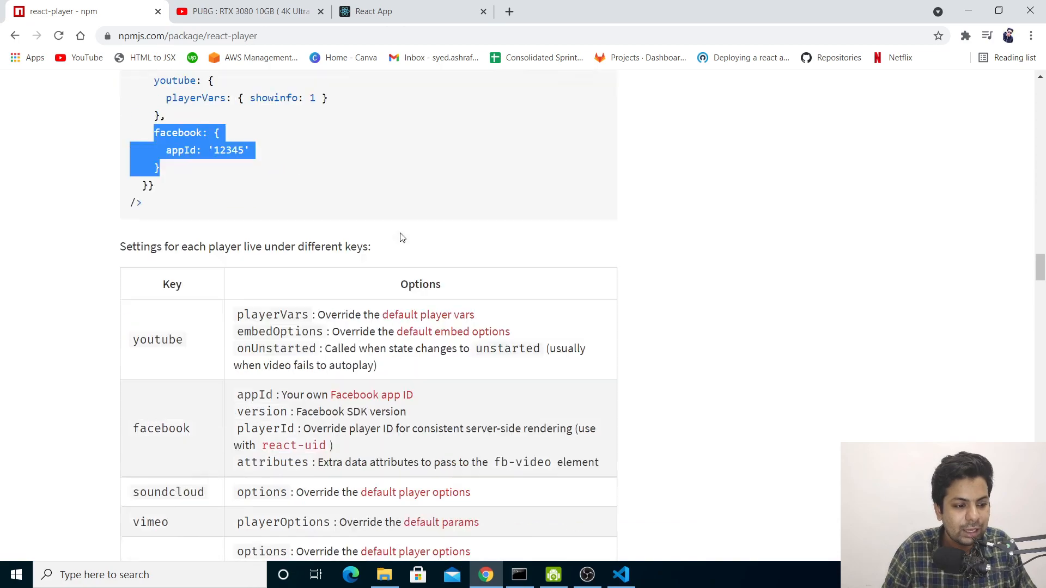
scroll(down, 3)
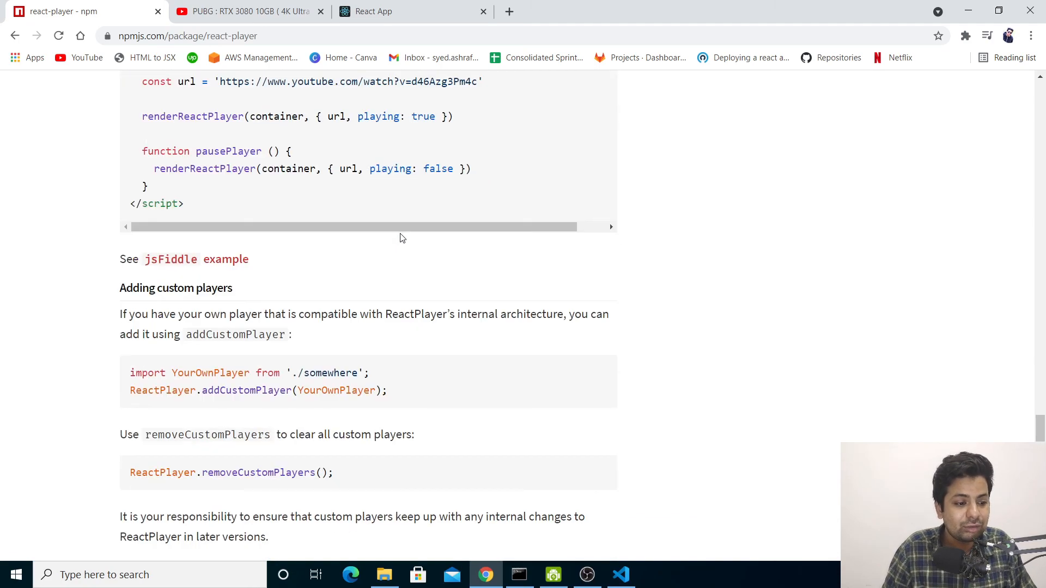
scroll(down, 3)
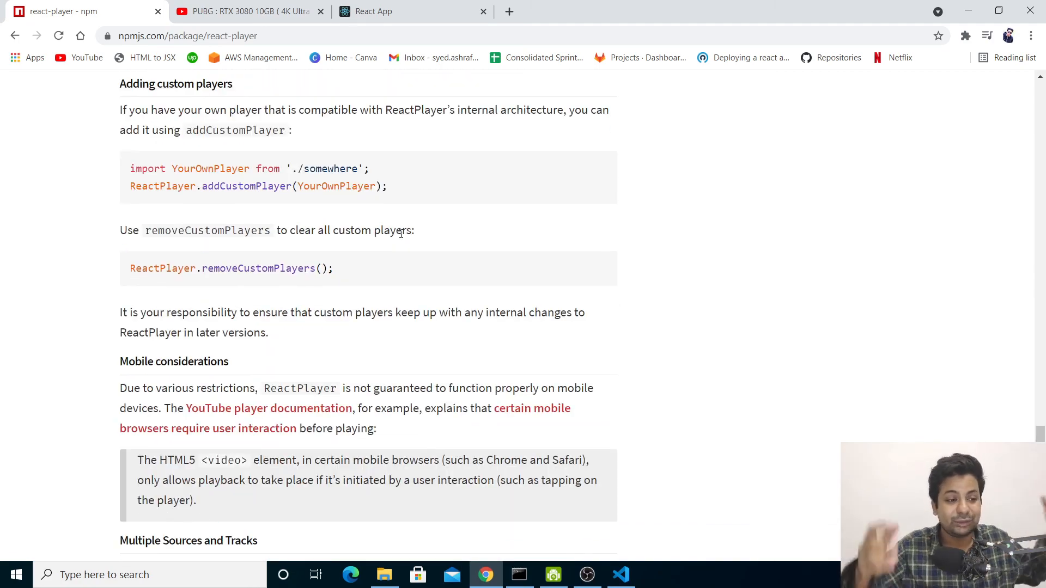
scroll(down, 3)
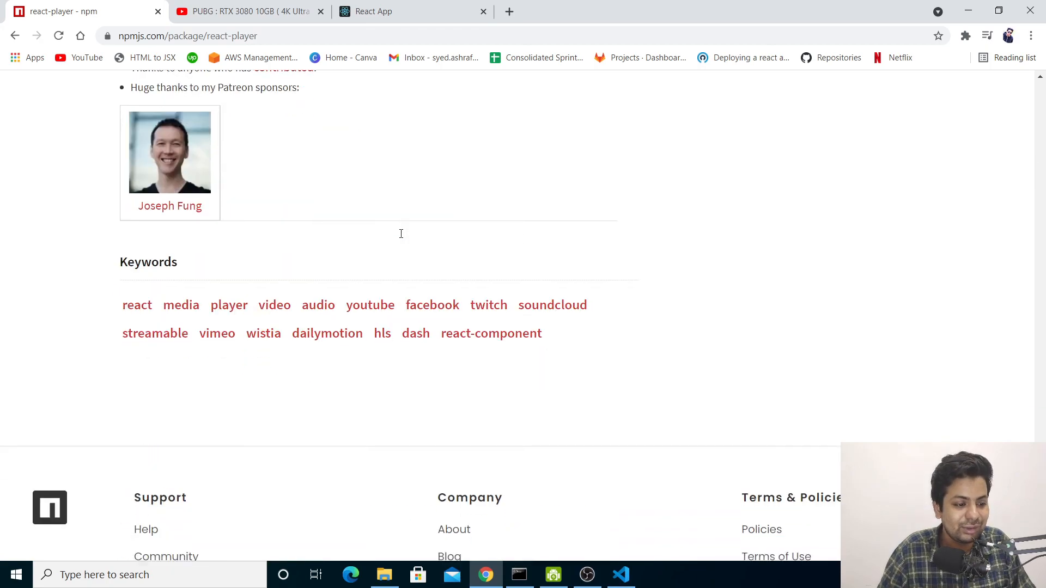
scroll(up, 3)
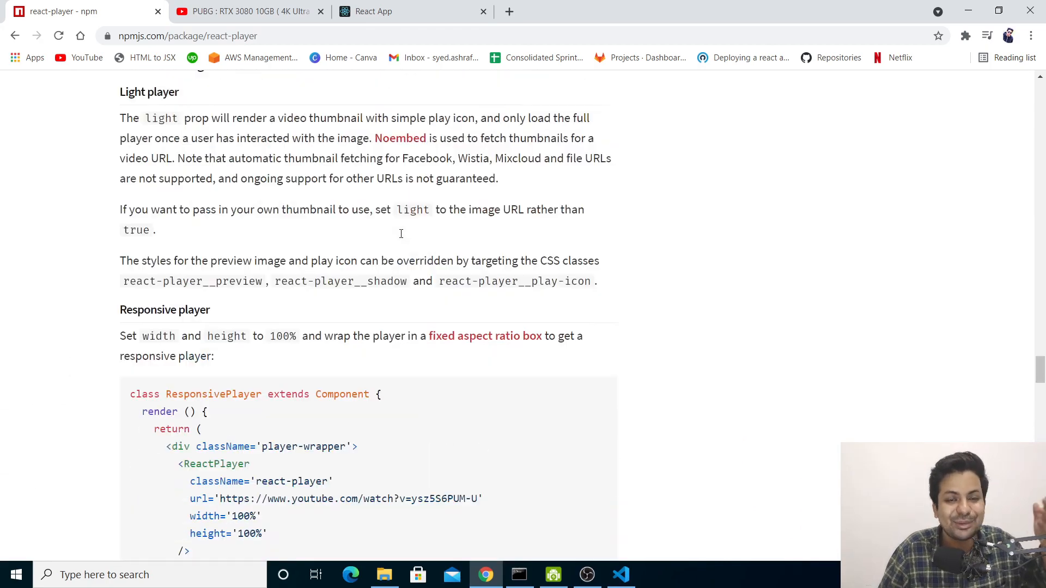
scroll(down, 3)
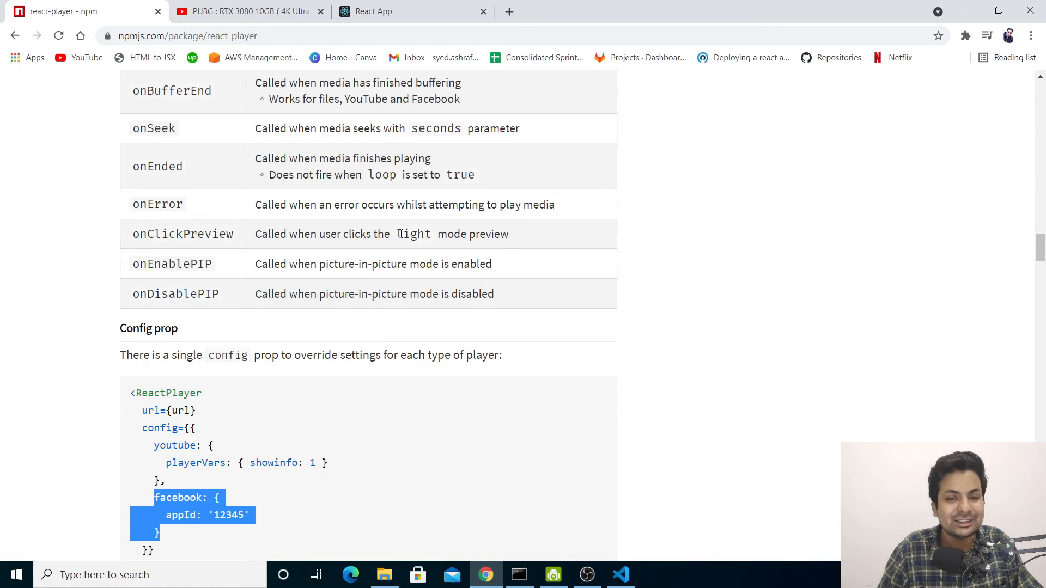